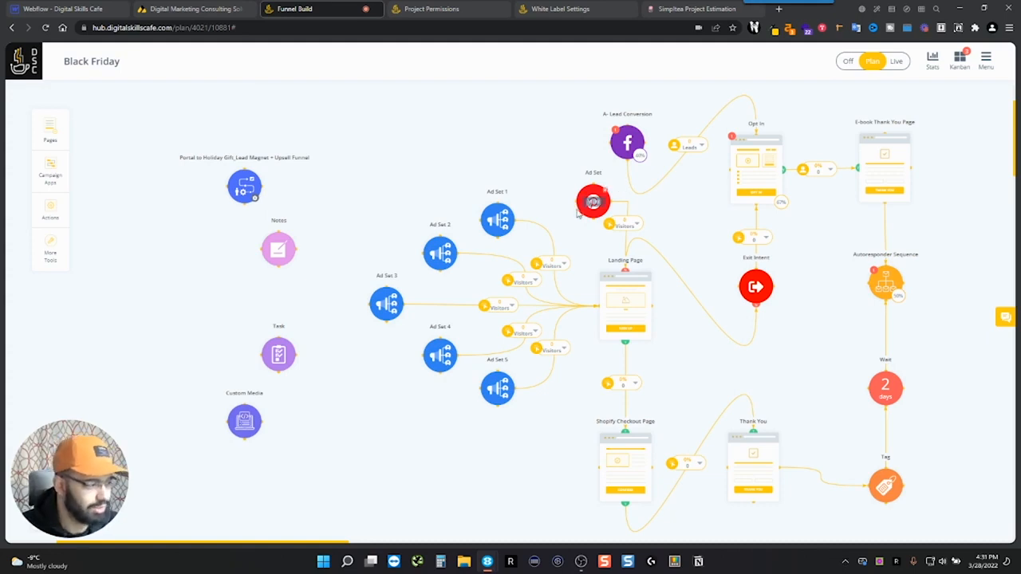
# Step: Browse the page templates library, then open the A- Lead Conversion Facebook campaign
pyautogui.click(50, 127)
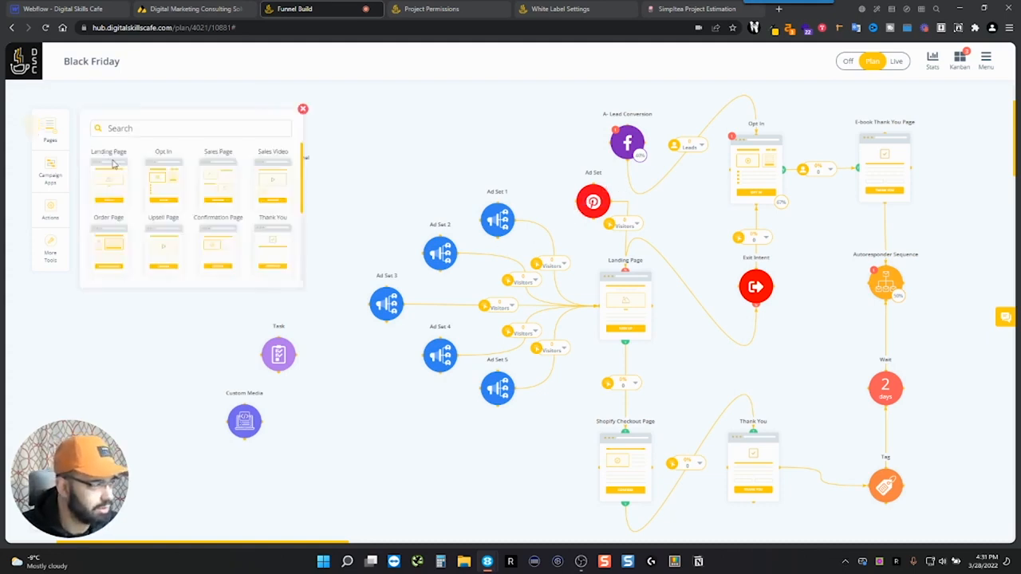
pyautogui.moveTo(146, 188)
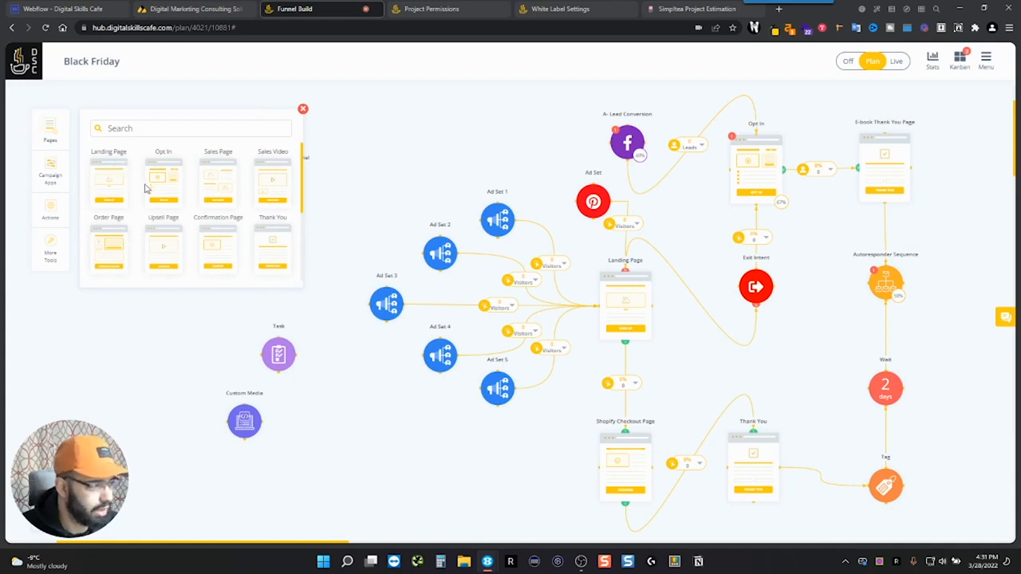
pyautogui.scroll(-3)
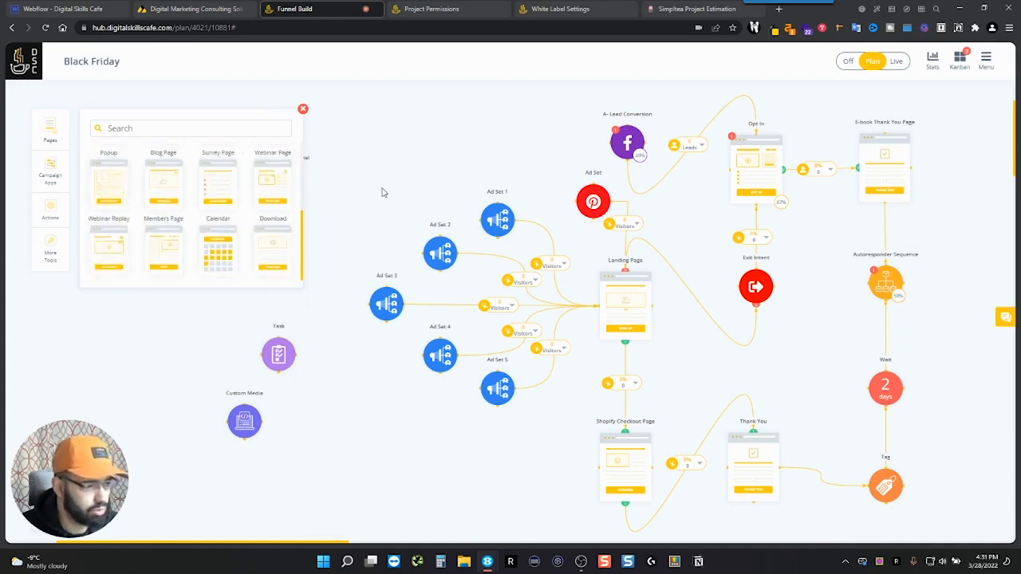
pyautogui.click(302, 108)
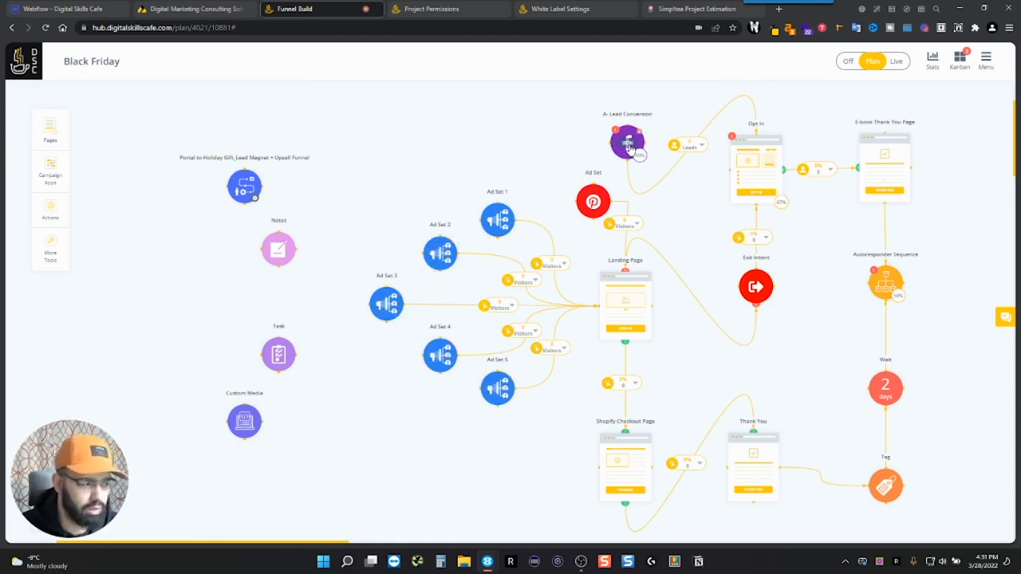
pyautogui.click(627, 142)
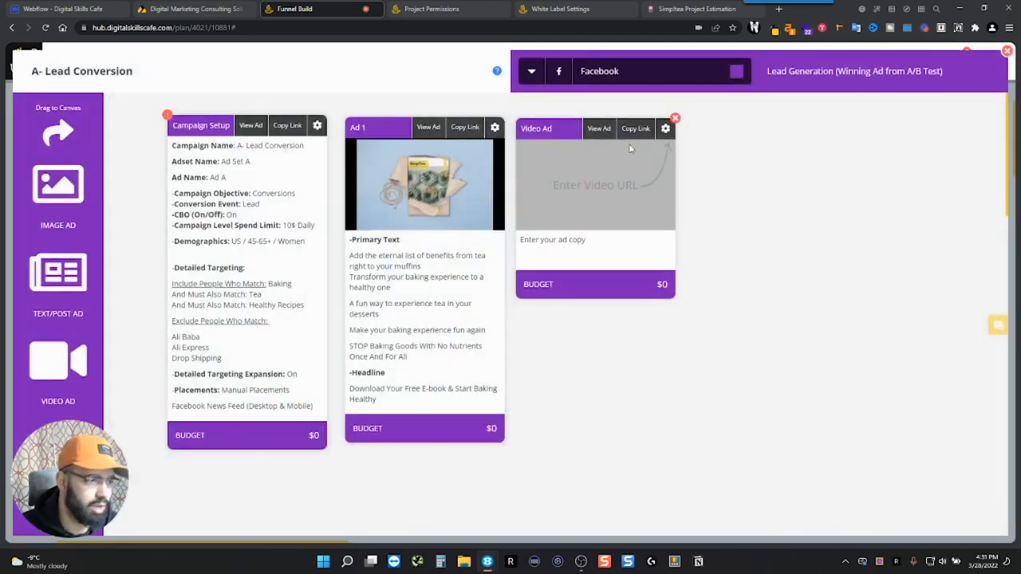
pyautogui.moveTo(652, 186)
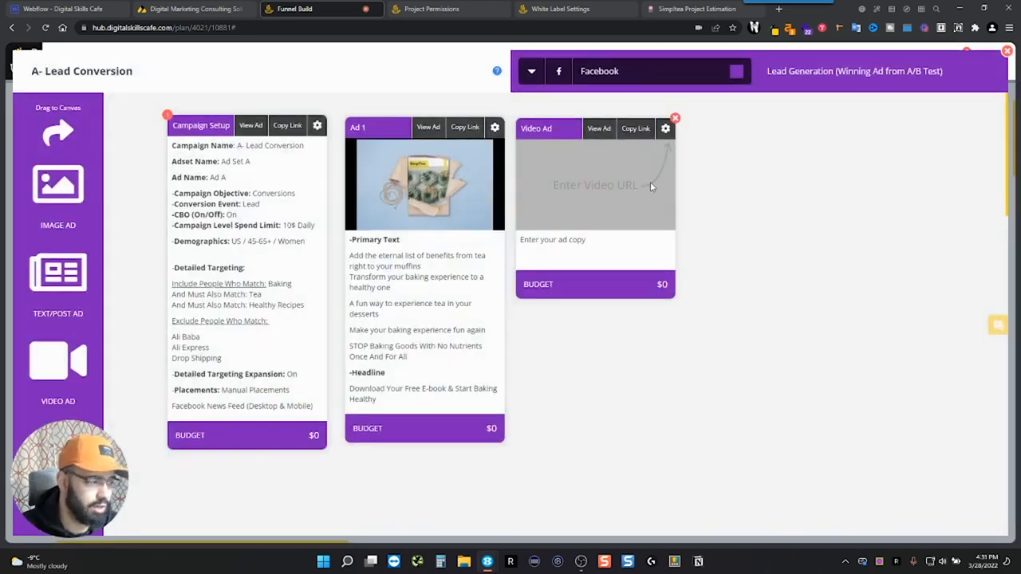
pyautogui.moveTo(470, 232)
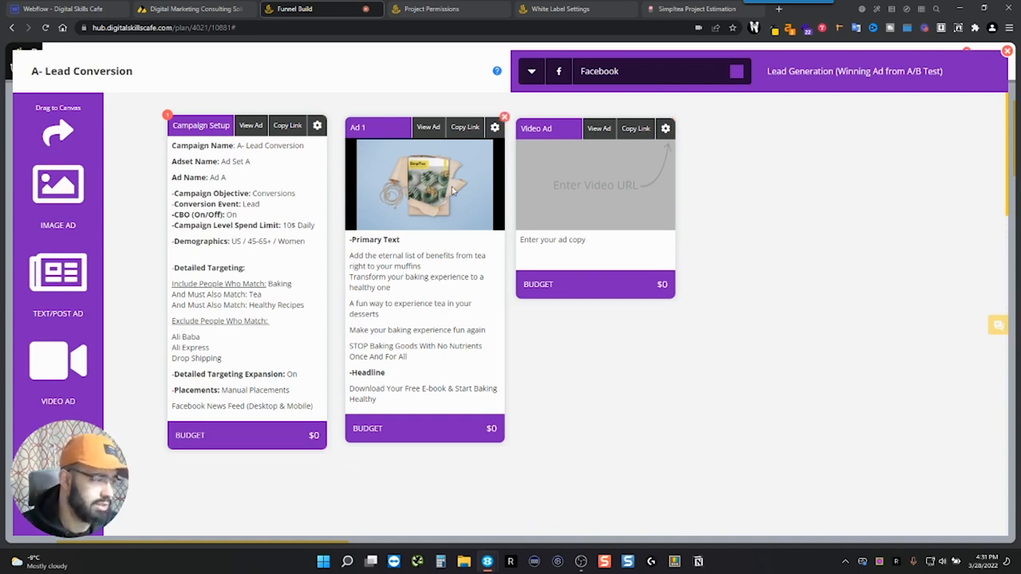
pyautogui.moveTo(409, 210)
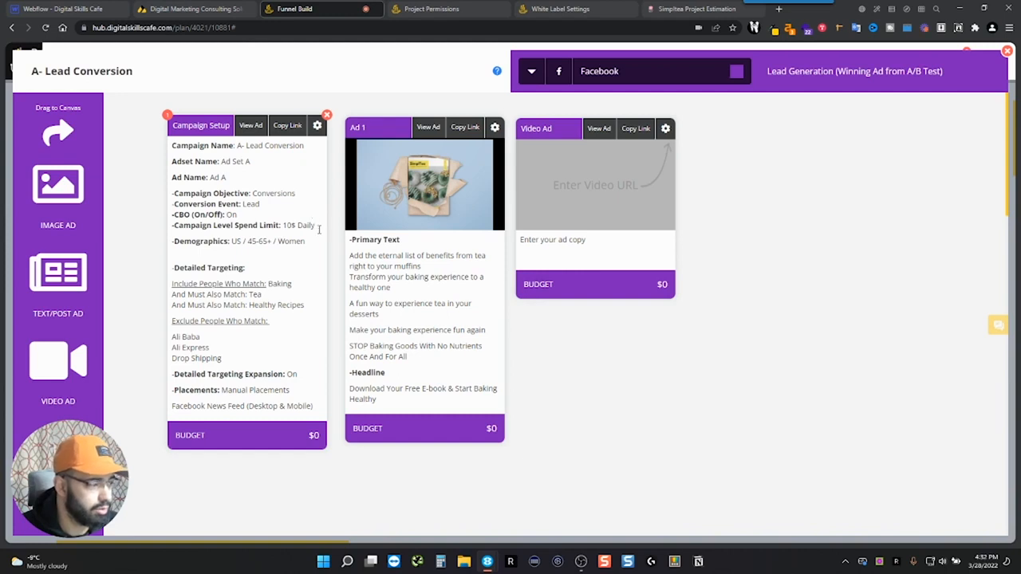
pyautogui.moveTo(215, 131)
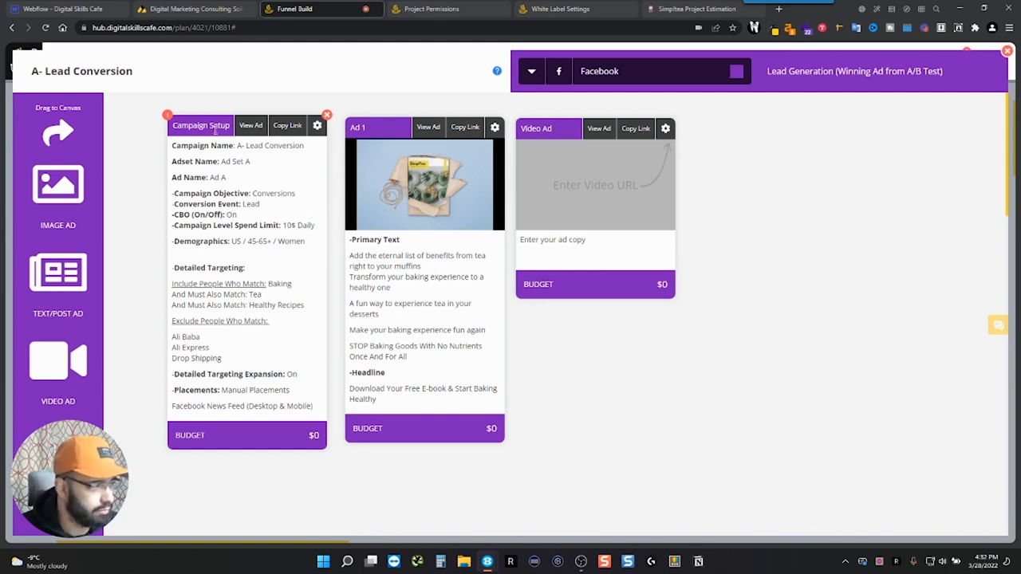
pyautogui.moveTo(233, 357)
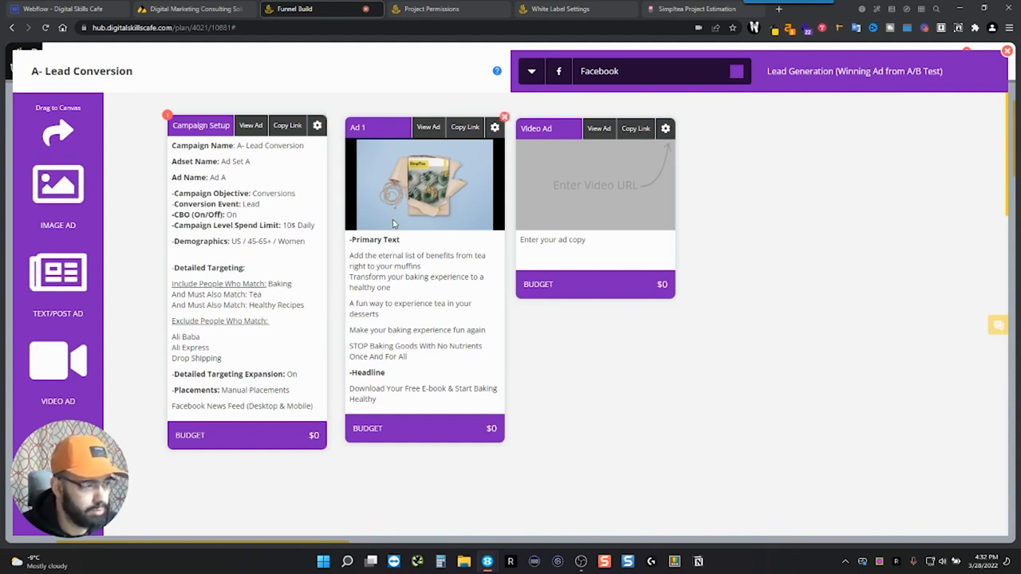
# Step: Review Ad 1's ad URL, budget and media URL, then close the campaign popup
pyautogui.click(495, 127)
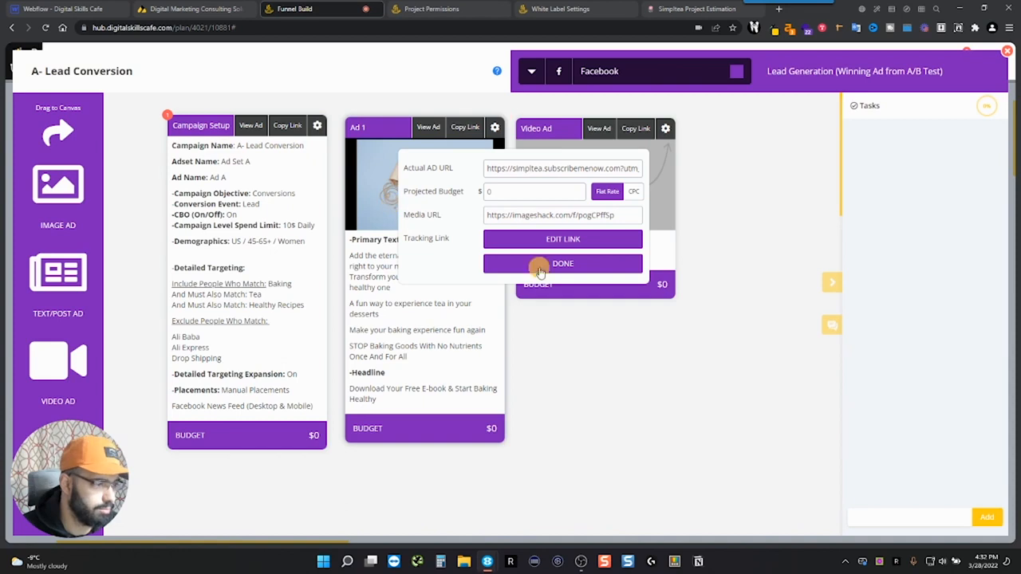
pyautogui.click(562, 264)
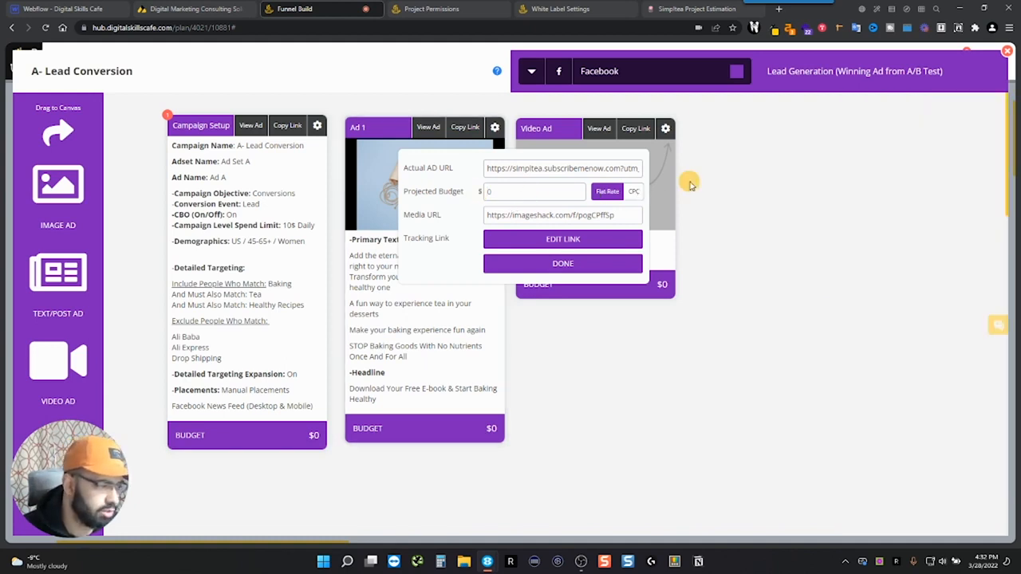
pyautogui.moveTo(869, 150)
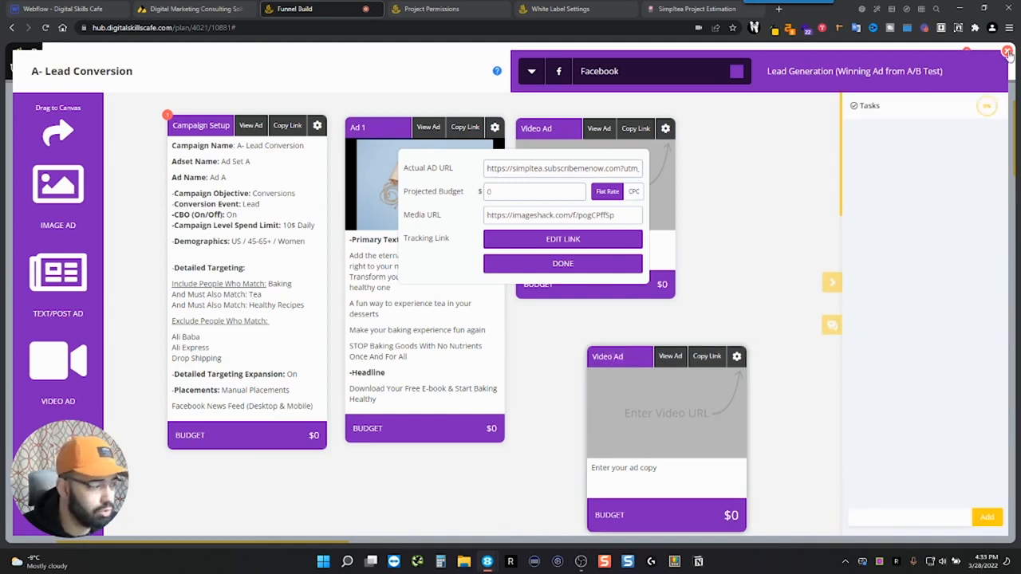
pyautogui.moveTo(391, 215)
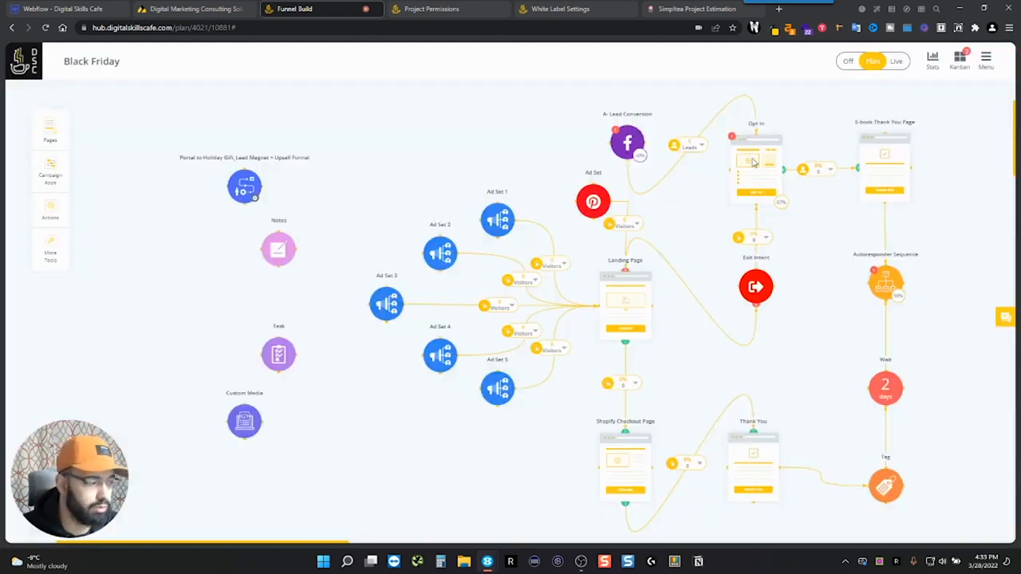
pyautogui.moveTo(715, 219)
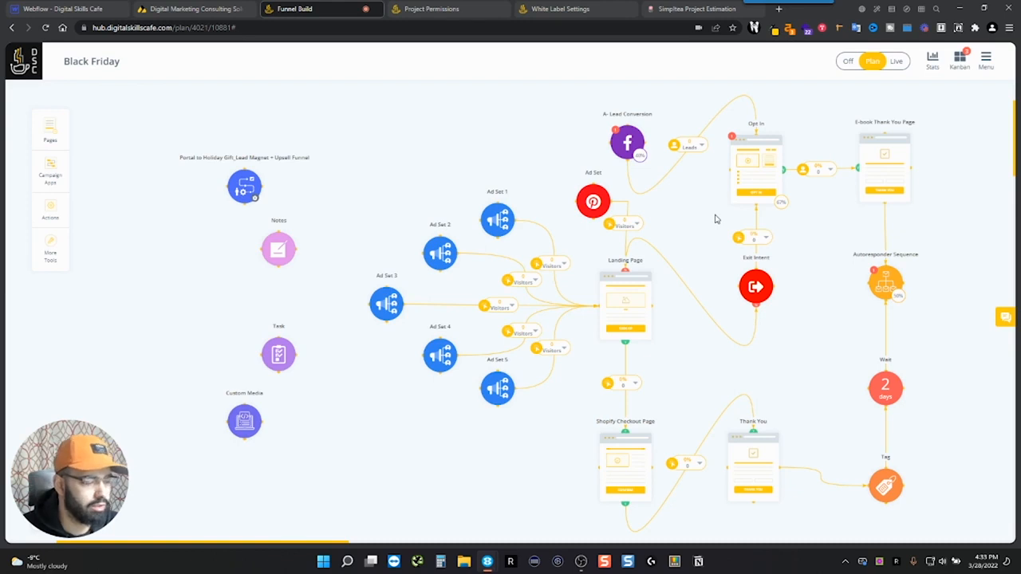
pyautogui.moveTo(724, 218)
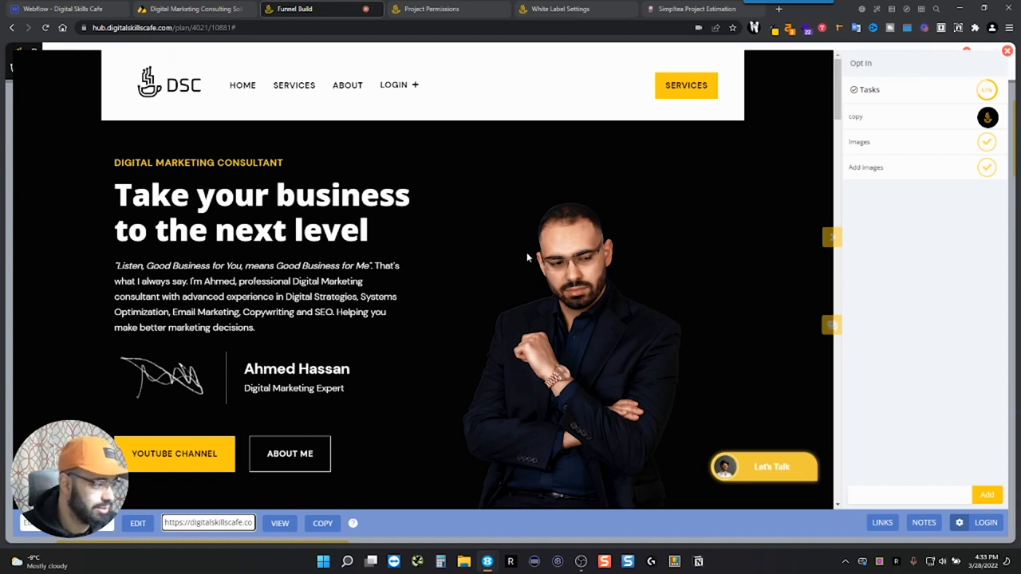
pyautogui.moveTo(574, 229)
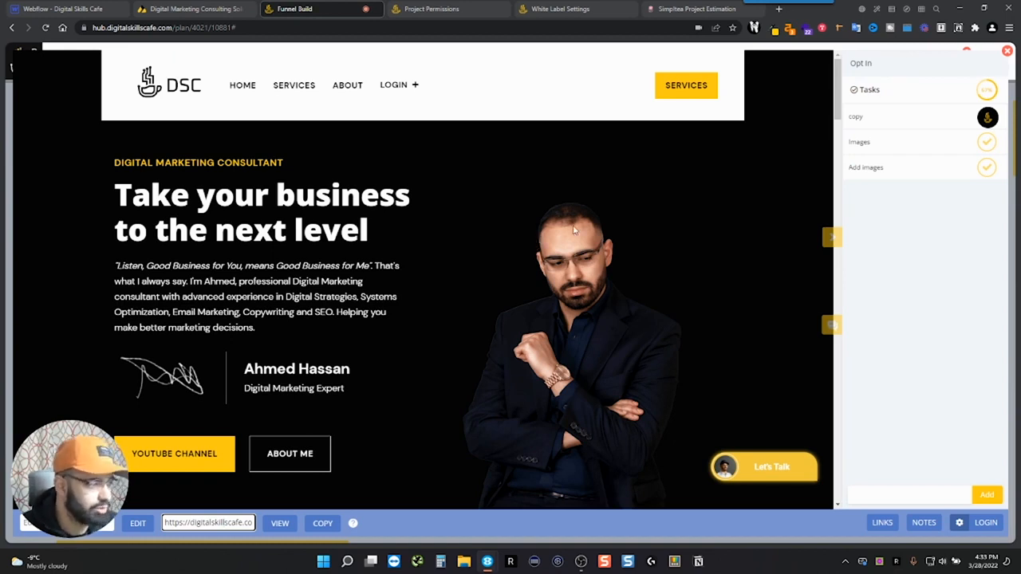
pyautogui.moveTo(227, 486)
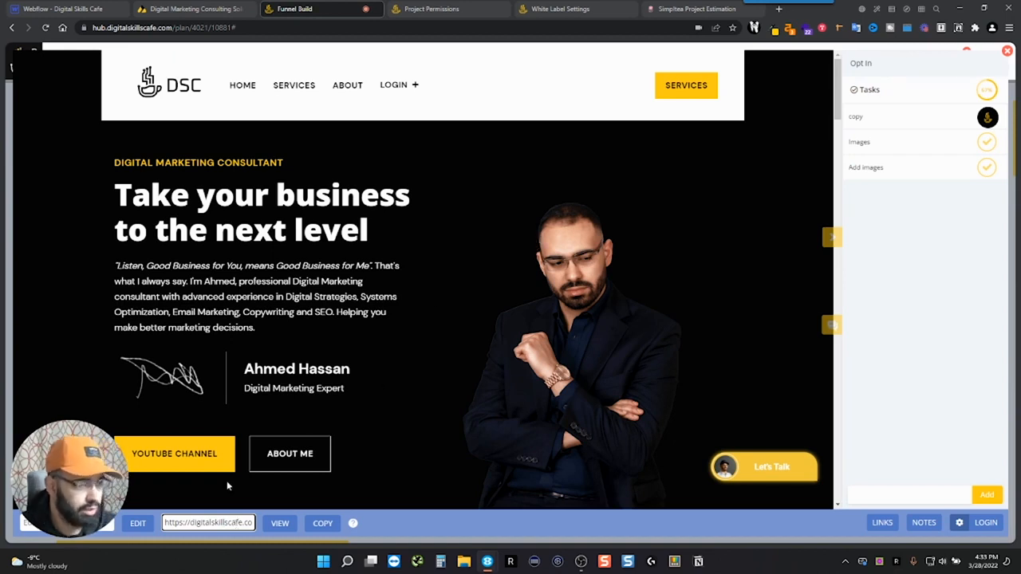
pyautogui.moveTo(479, 322)
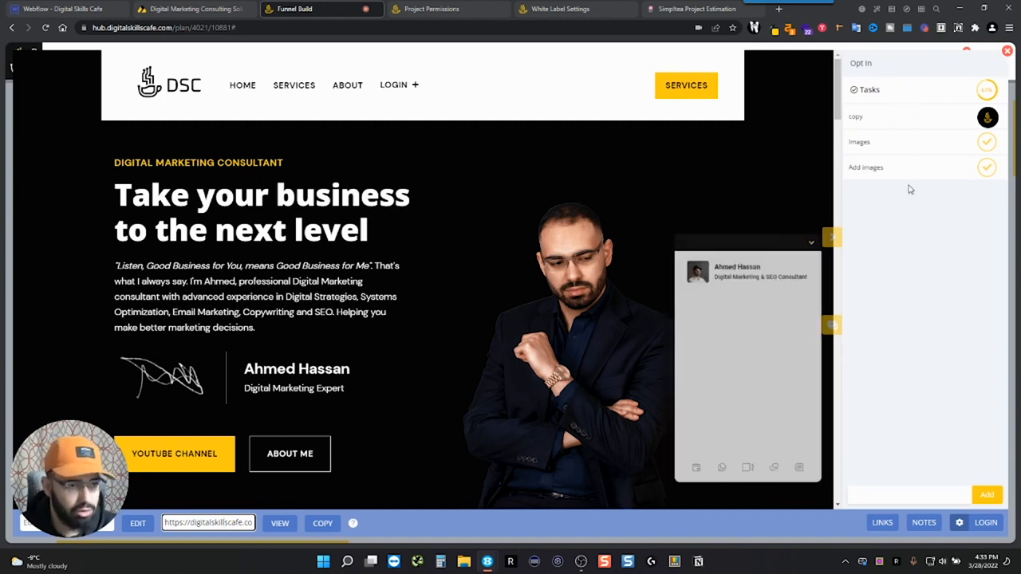
pyautogui.click(811, 241)
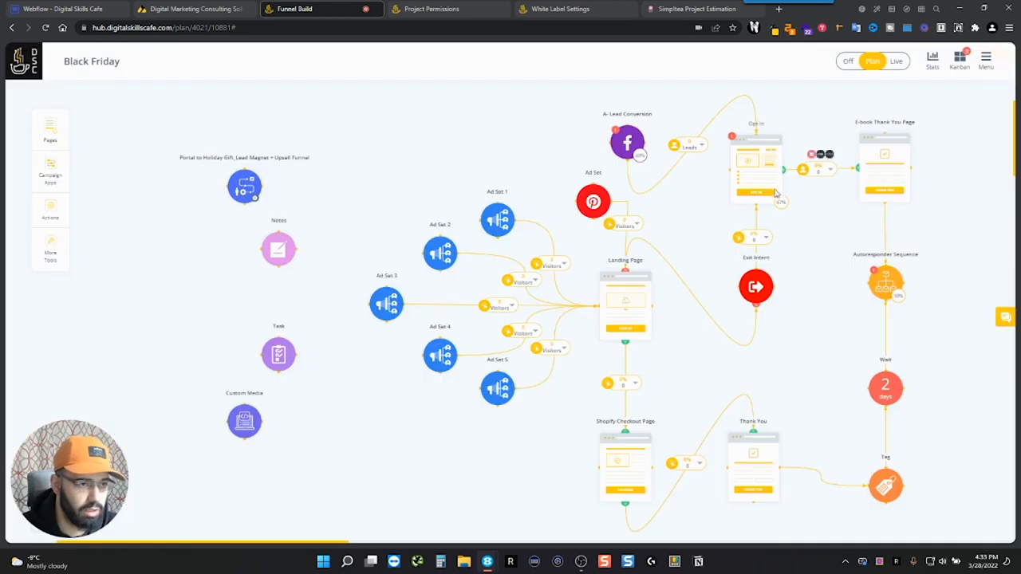
pyautogui.moveTo(806, 226)
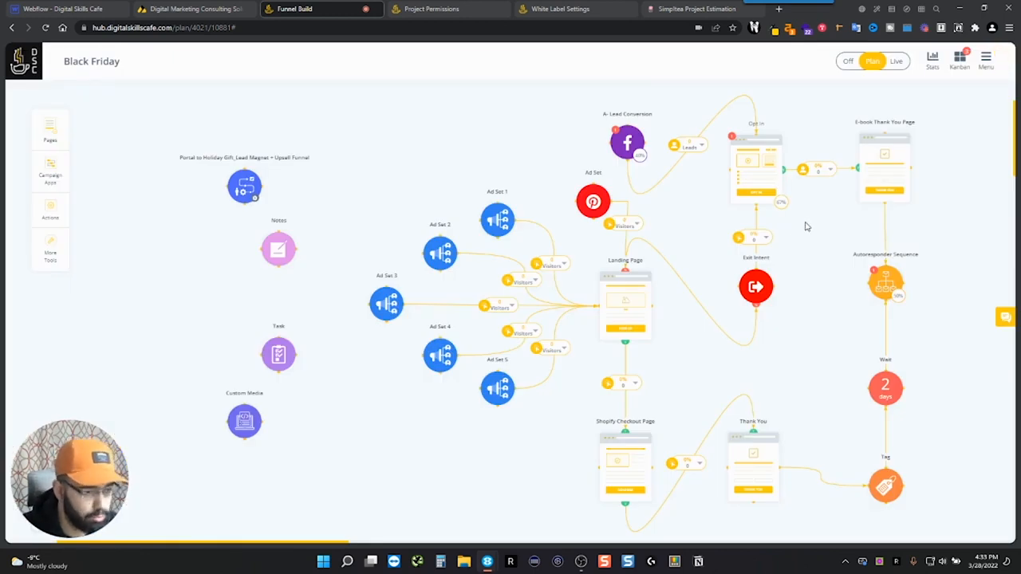
pyautogui.moveTo(924, 282)
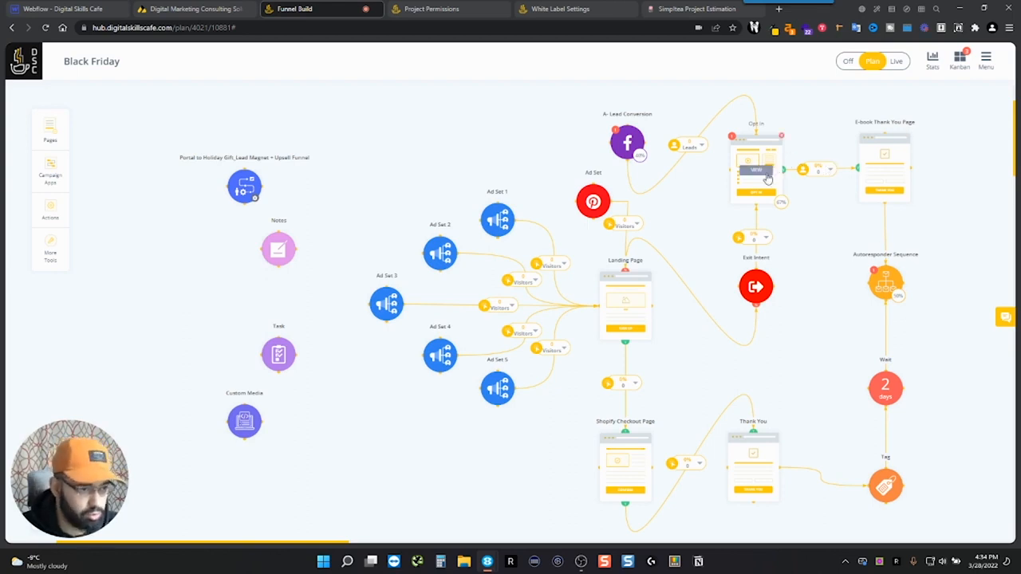
pyautogui.moveTo(884, 169)
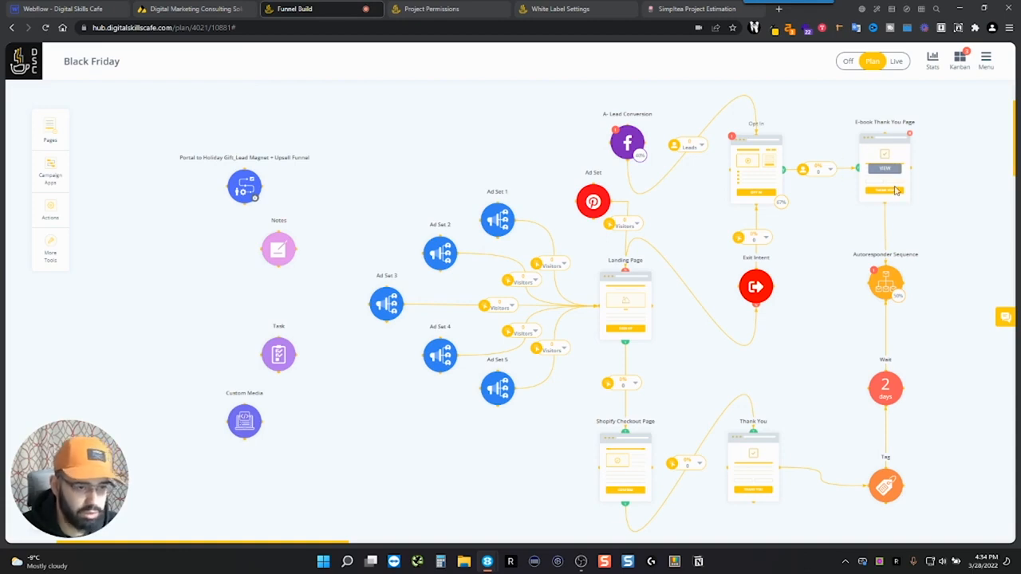
pyautogui.moveTo(899, 217)
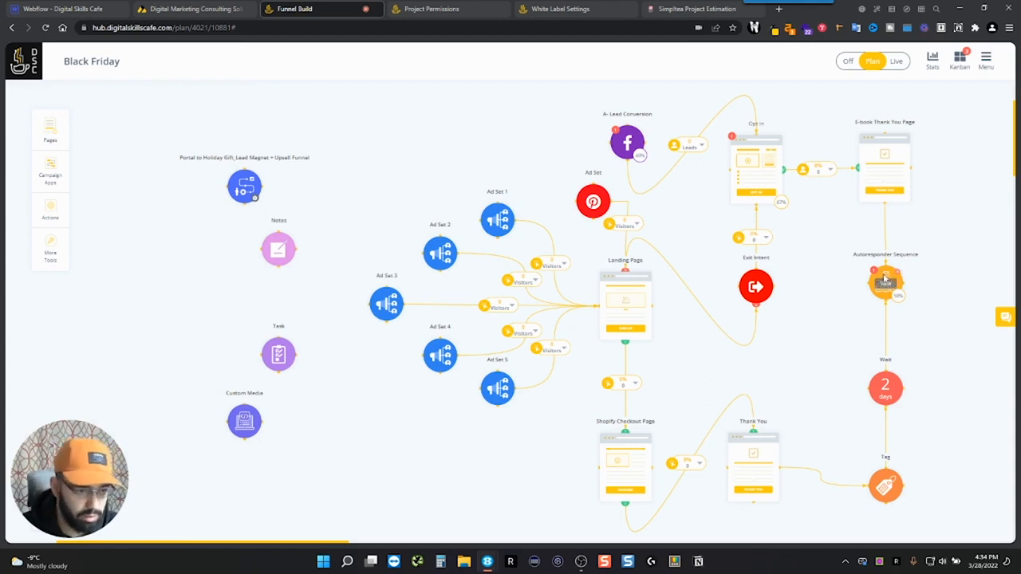
pyautogui.click(886, 286)
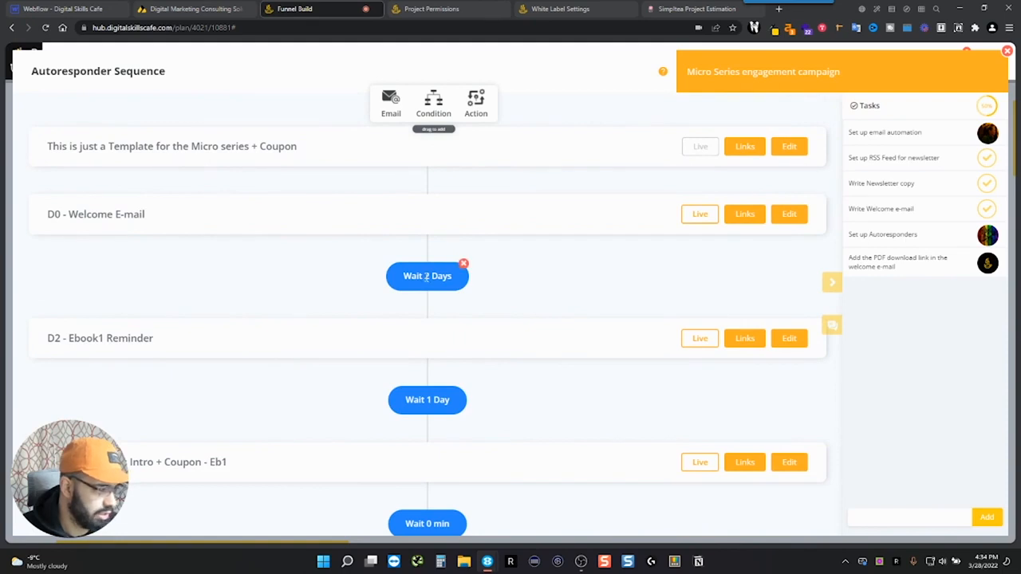
pyautogui.scroll(-3)
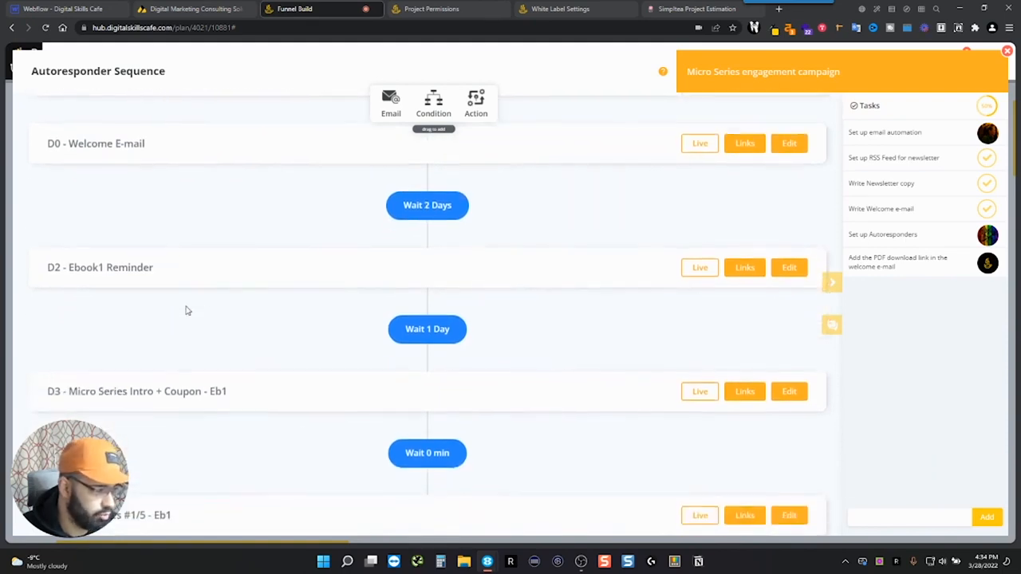
pyautogui.moveTo(242, 298)
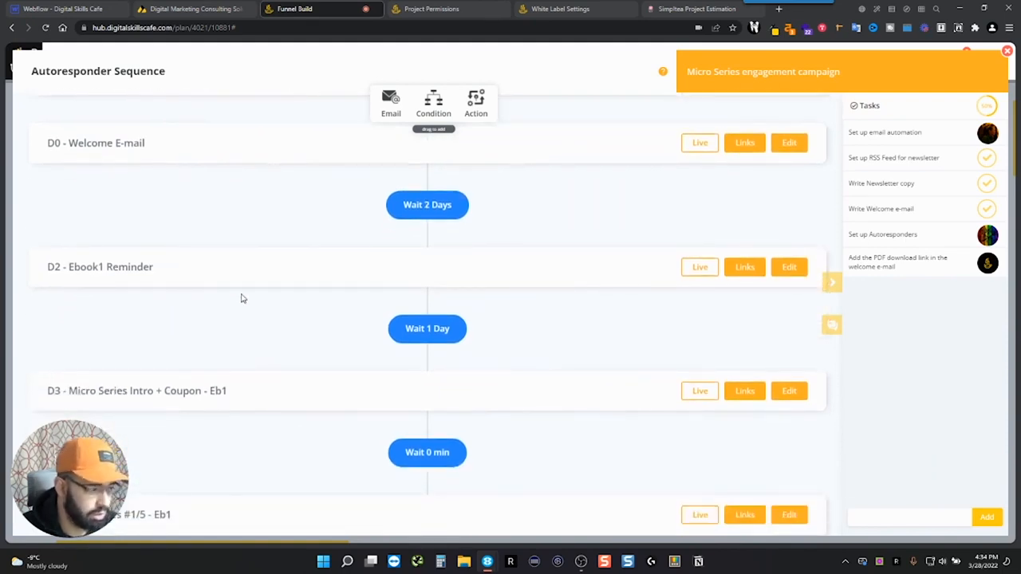
pyautogui.scroll(-3)
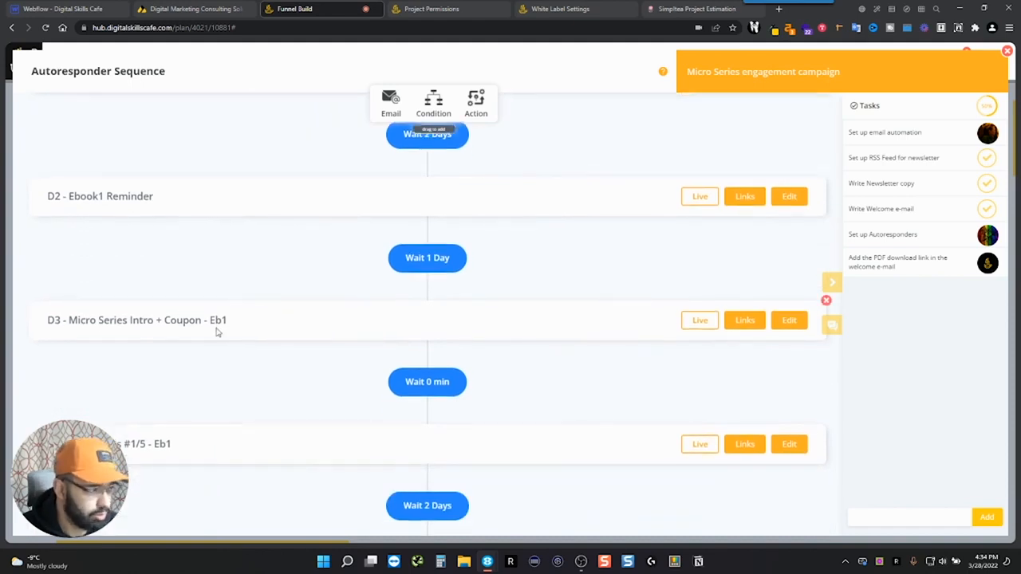
pyautogui.scroll(-3)
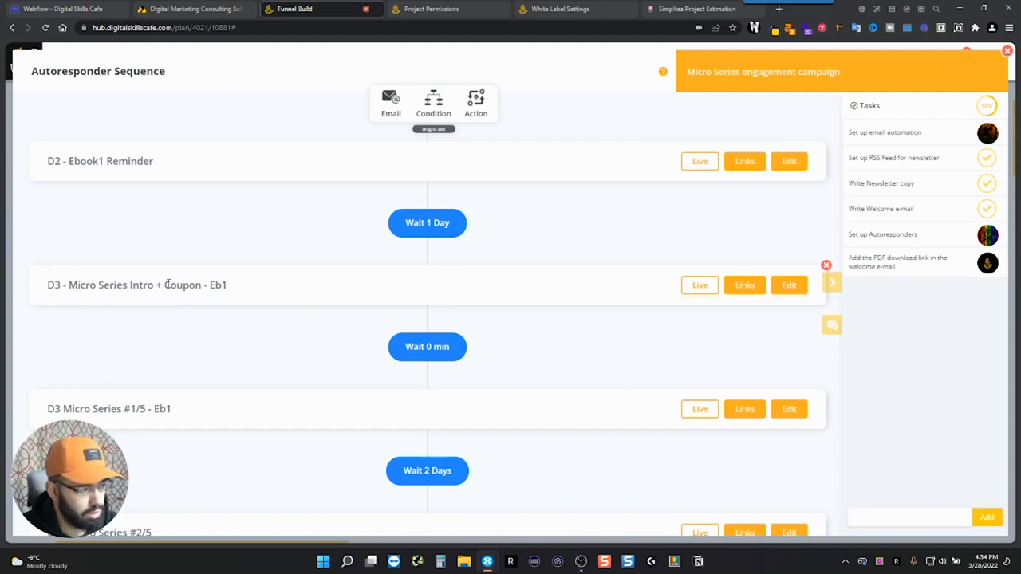
pyautogui.scroll(-3)
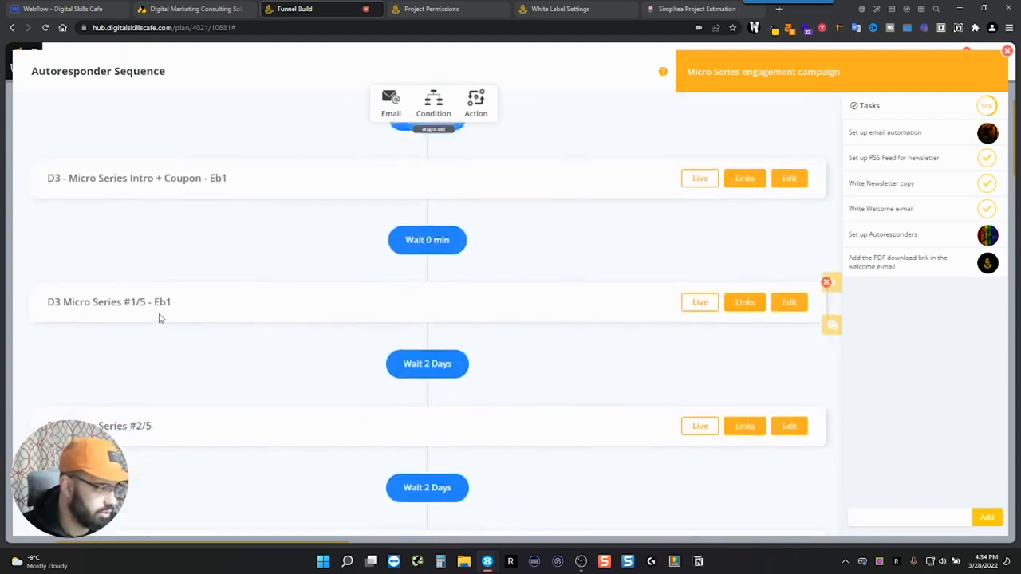
pyautogui.scroll(-3)
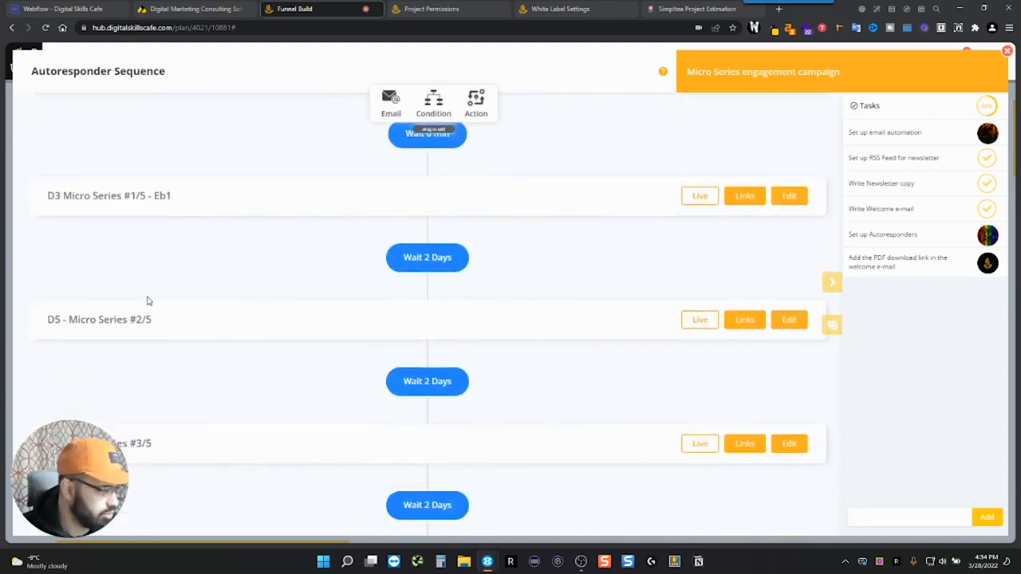
pyautogui.scroll(-3)
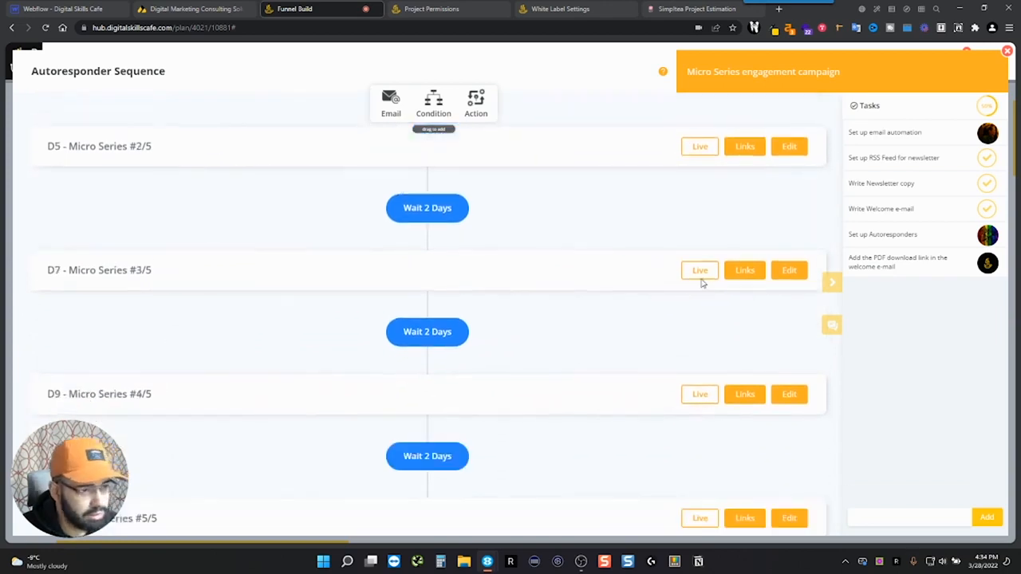
pyautogui.scroll(3)
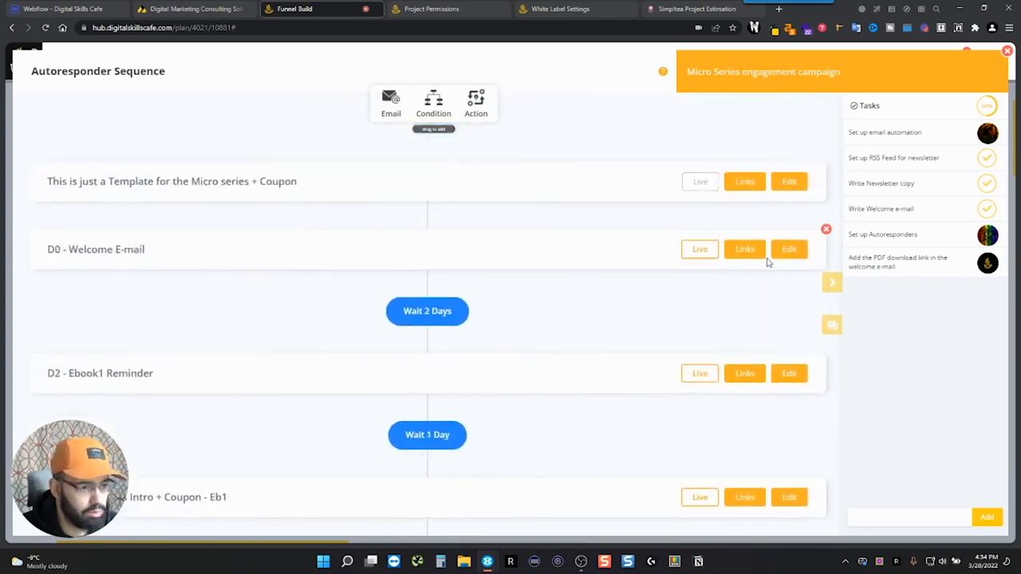
# Step: Read through the D0 - Welcome E-mail, then open the D3 - Micro Series Intro email
pyautogui.click(789, 249)
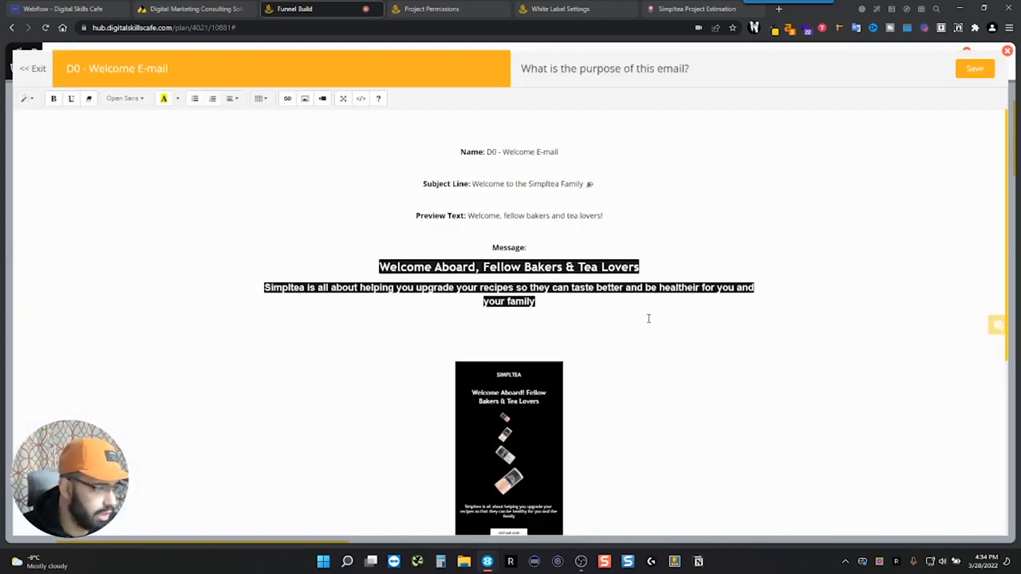
pyautogui.scroll(-3)
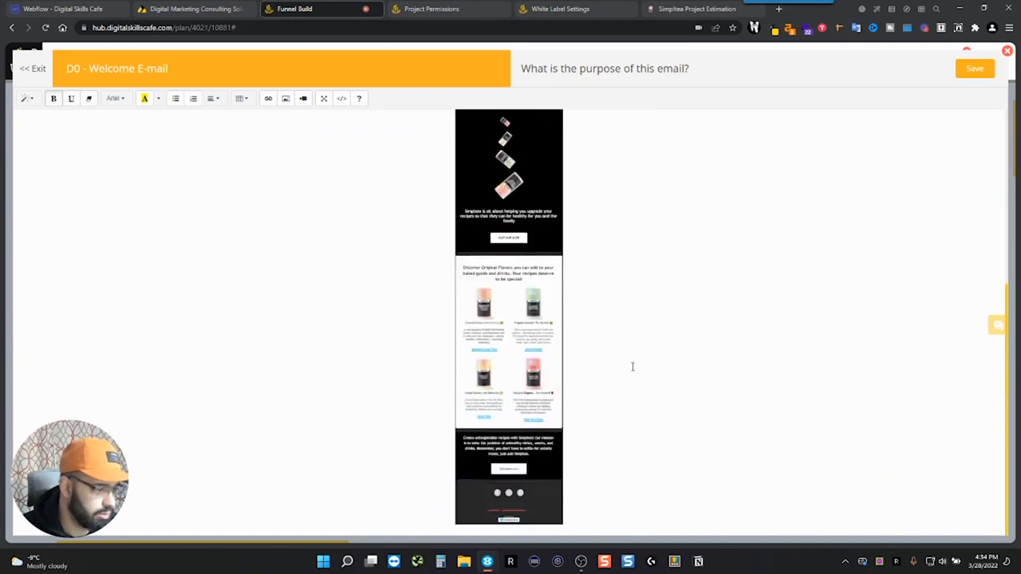
pyautogui.scroll(3)
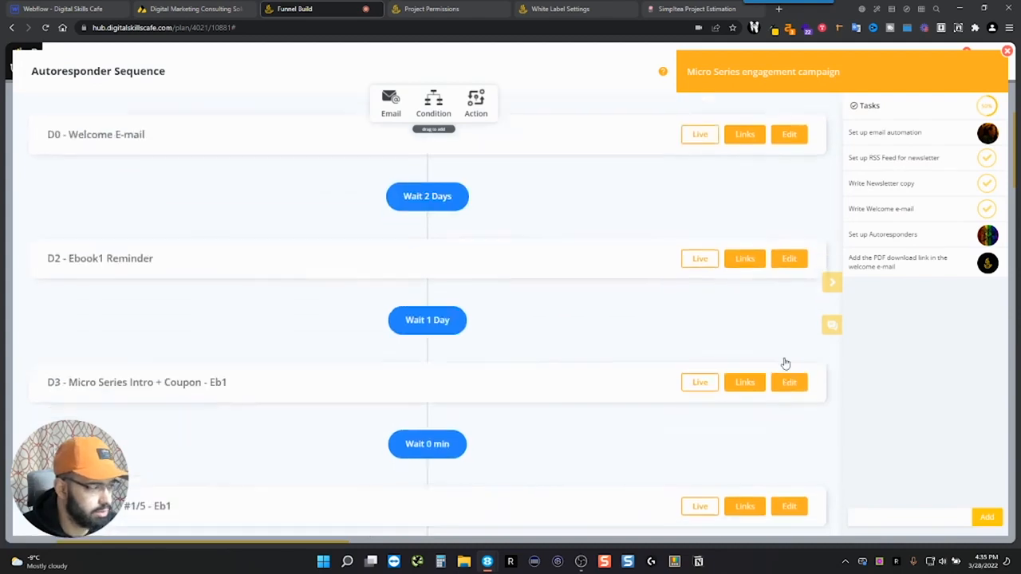
pyautogui.click(789, 382)
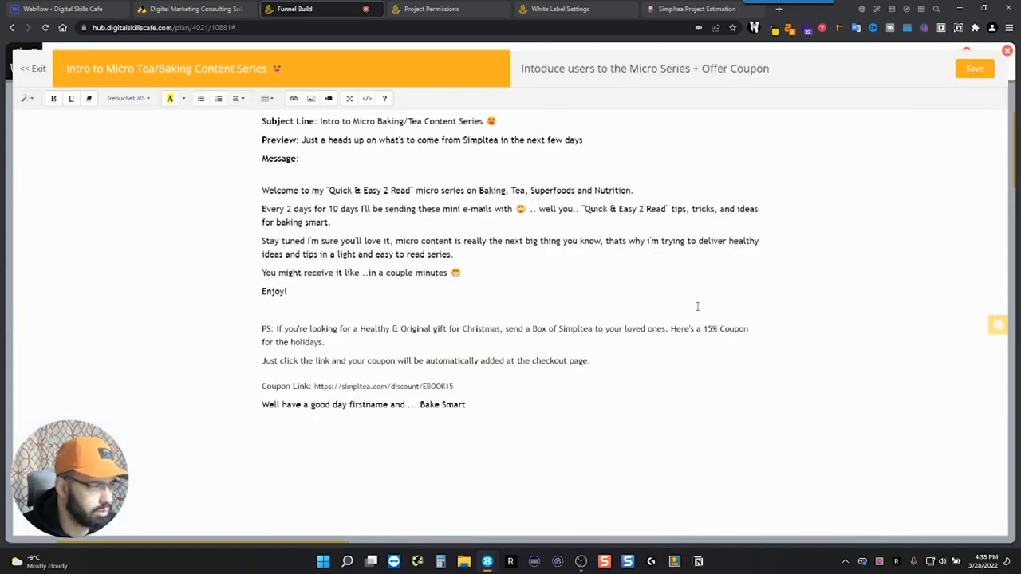
pyautogui.moveTo(333, 170)
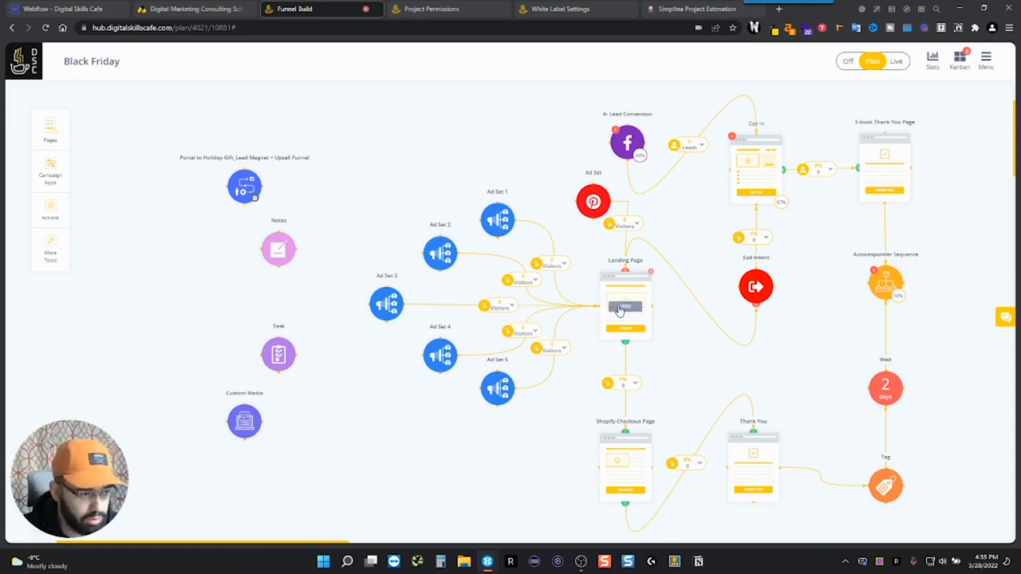
pyautogui.moveTo(636, 313)
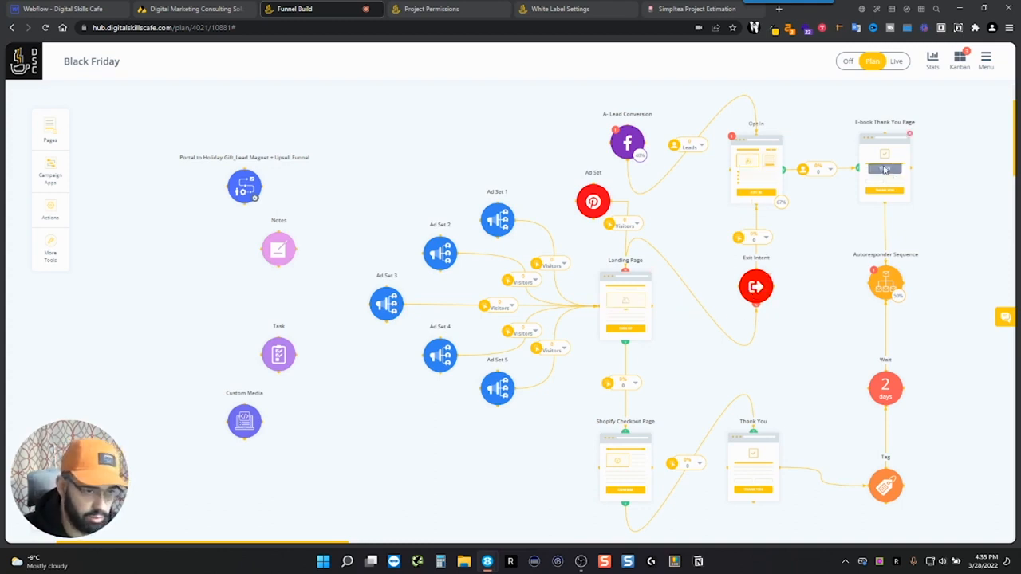
pyautogui.moveTo(906, 247)
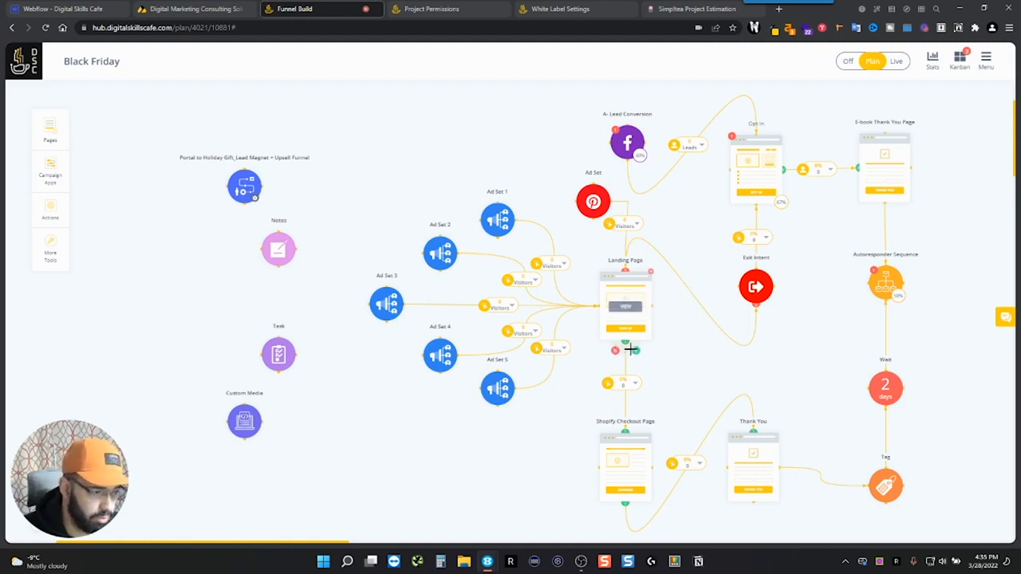
pyautogui.scroll(-3)
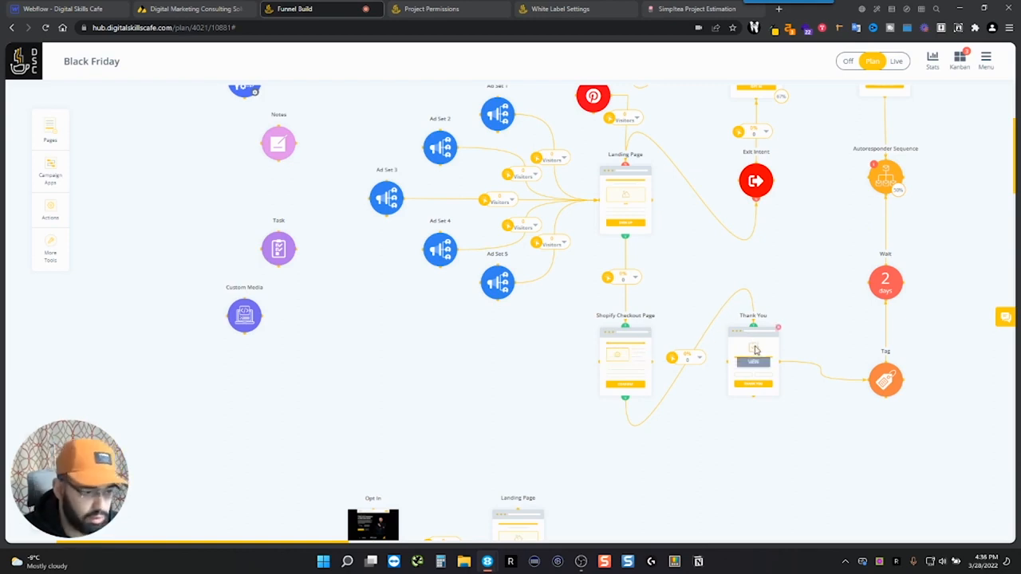
pyautogui.moveTo(921, 331)
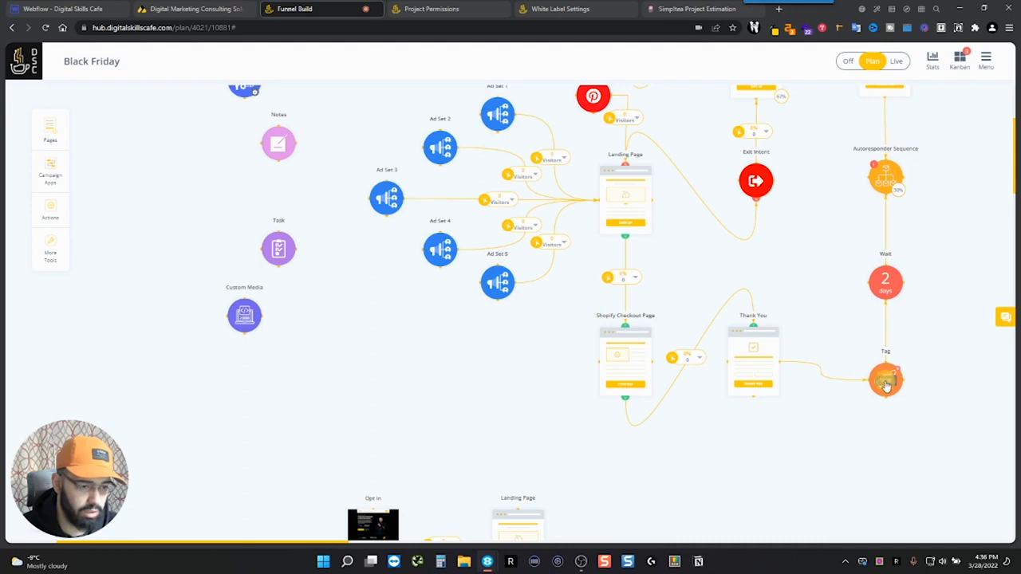
pyautogui.moveTo(912, 232)
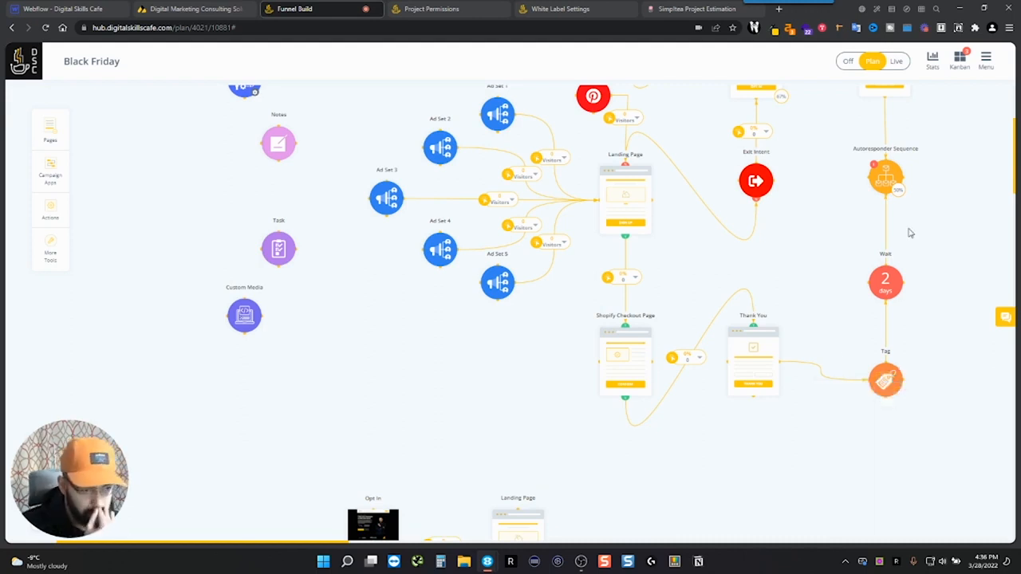
pyautogui.scroll(3)
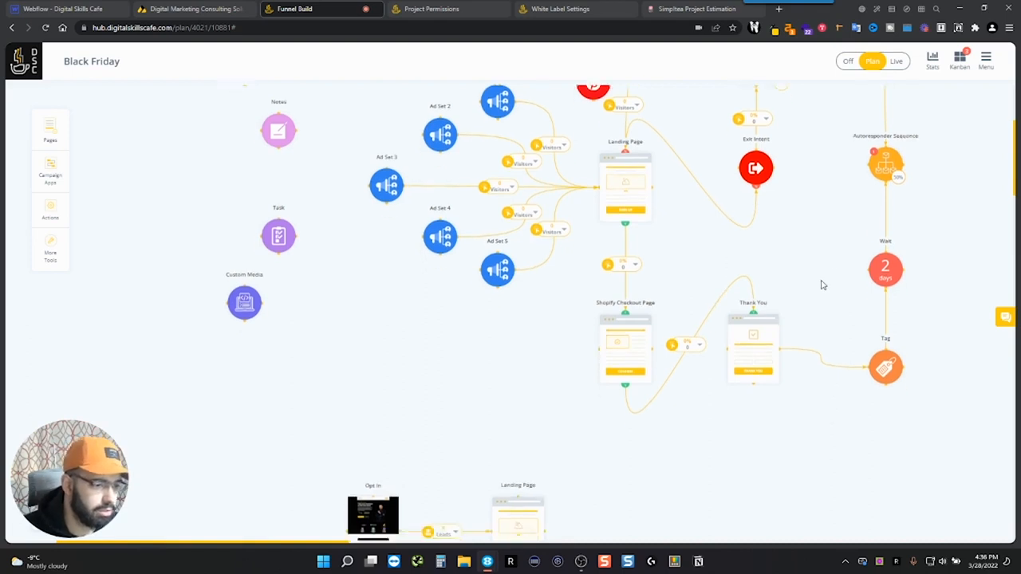
pyautogui.scroll(-3)
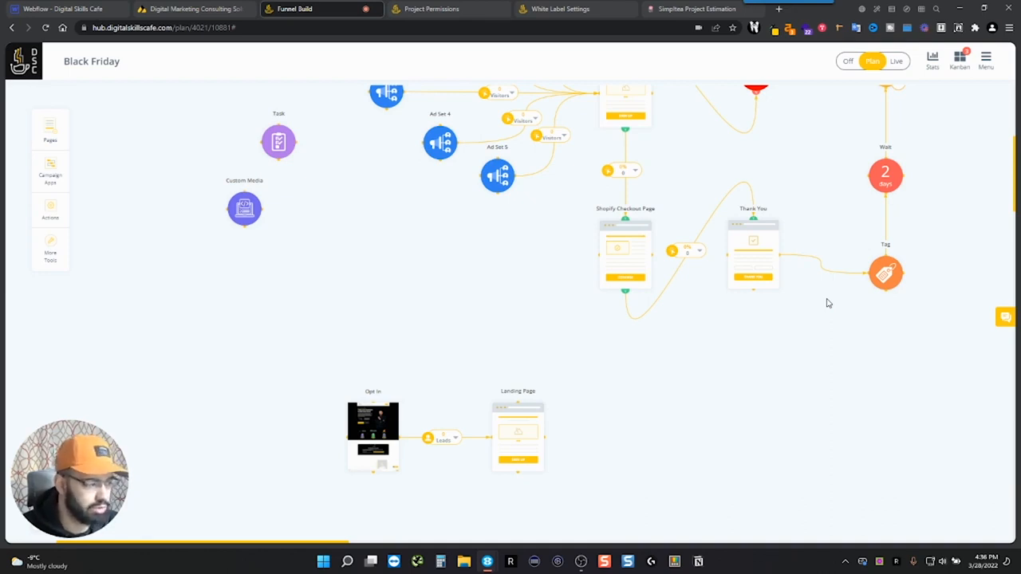
pyautogui.moveTo(833, 318)
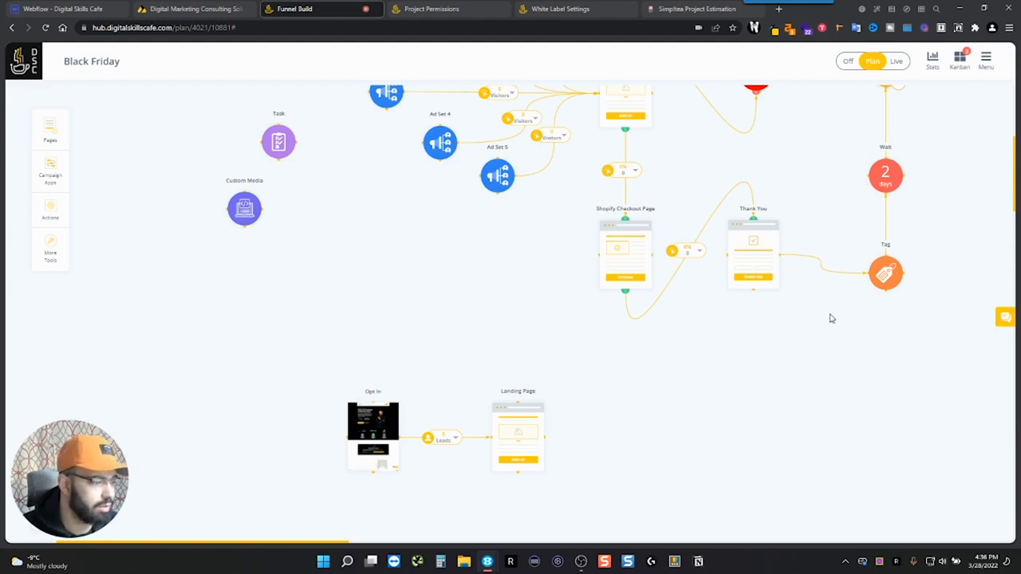
pyautogui.moveTo(690, 375)
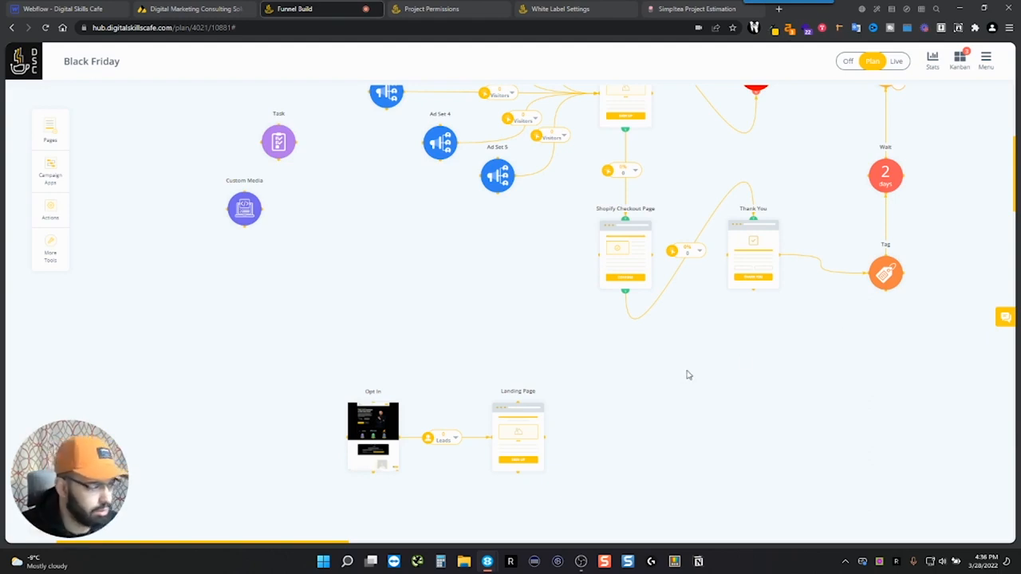
pyautogui.moveTo(373, 419)
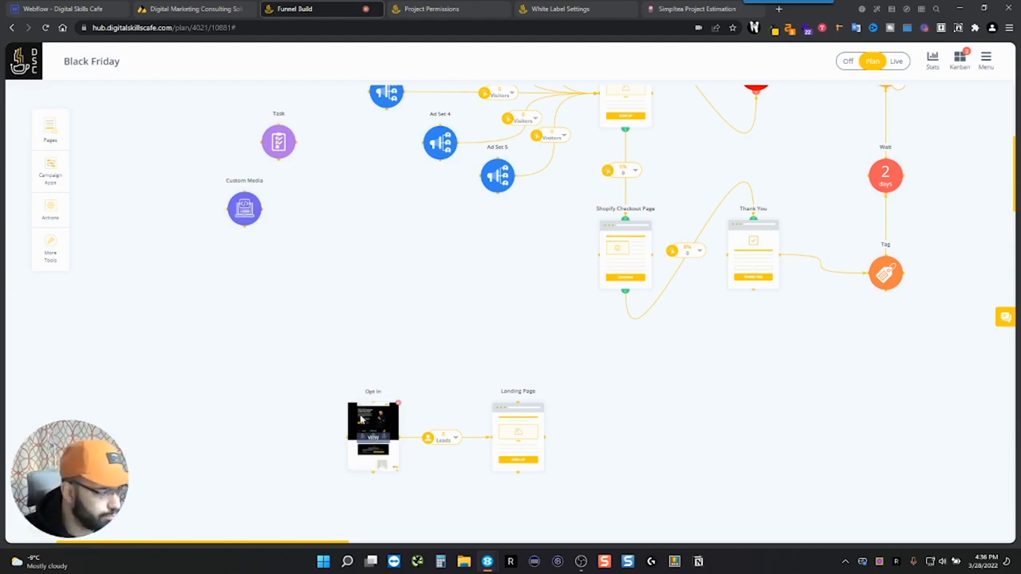
pyautogui.scroll(-3)
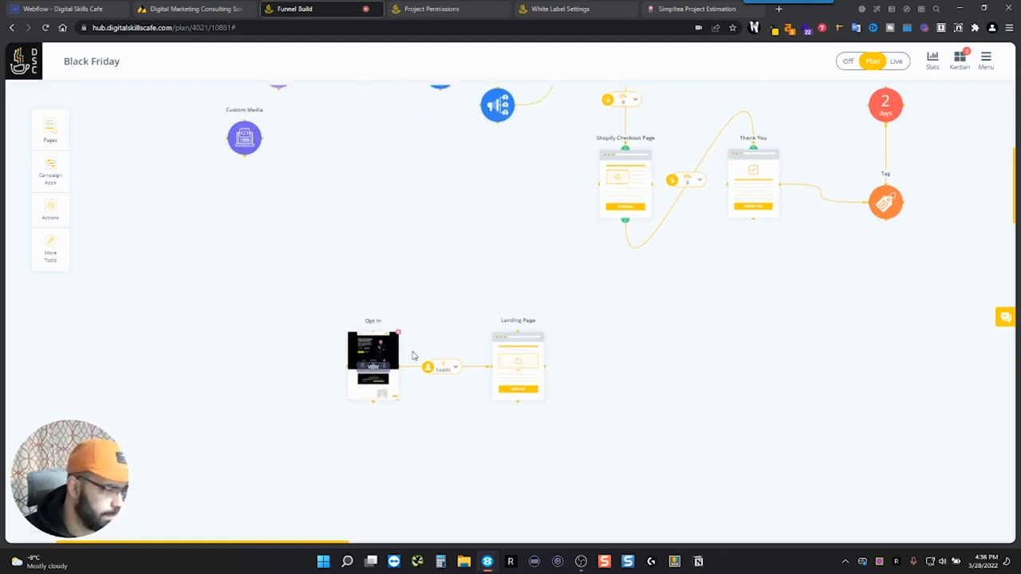
pyautogui.scroll(3)
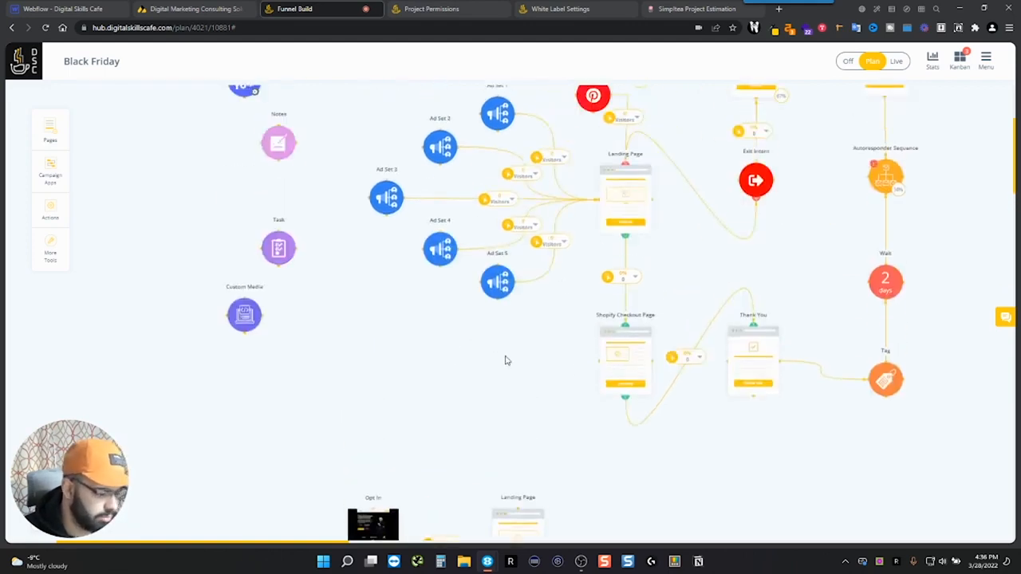
pyautogui.scroll(-3)
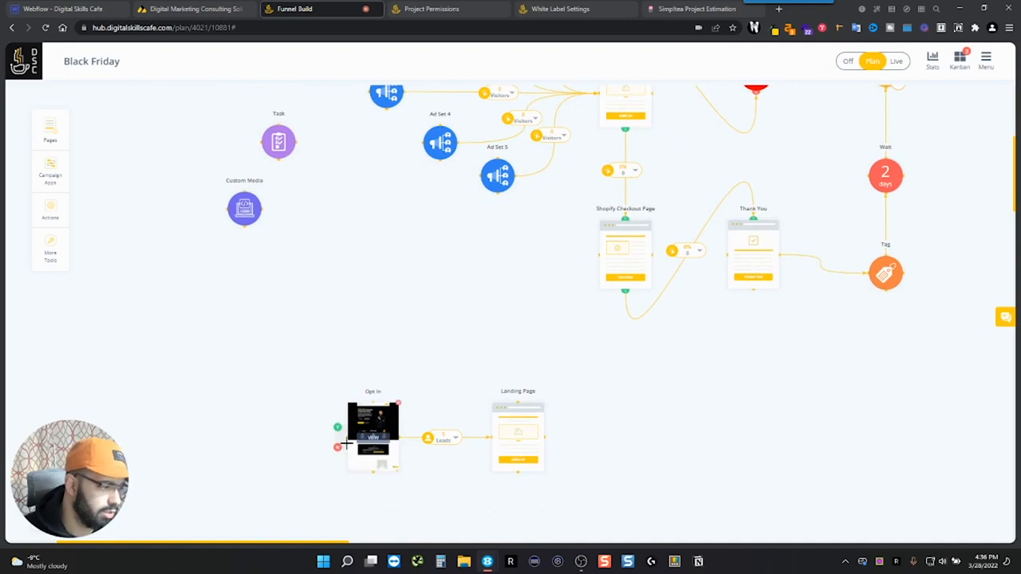
pyautogui.scroll(-3)
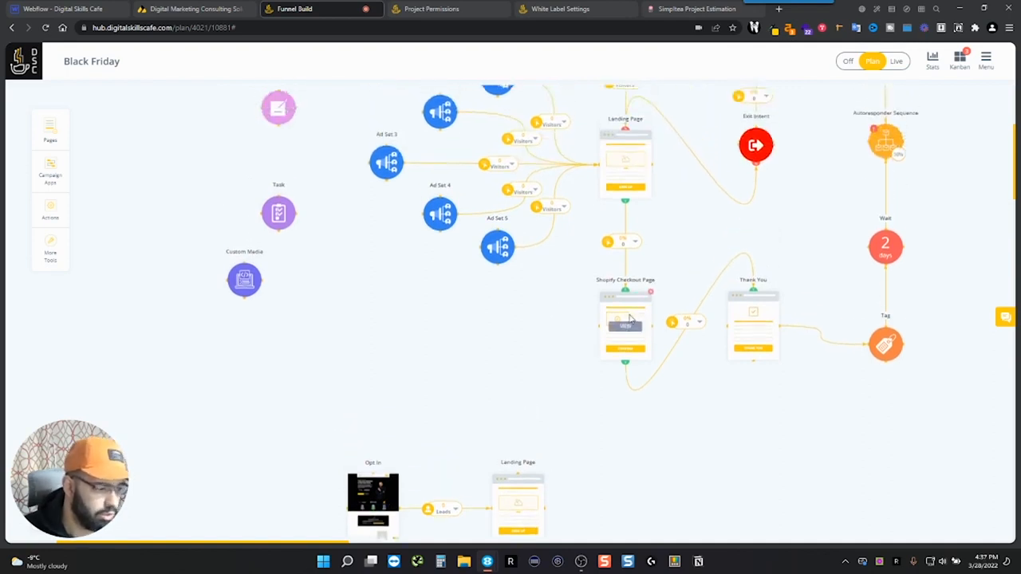
pyautogui.scroll(-3)
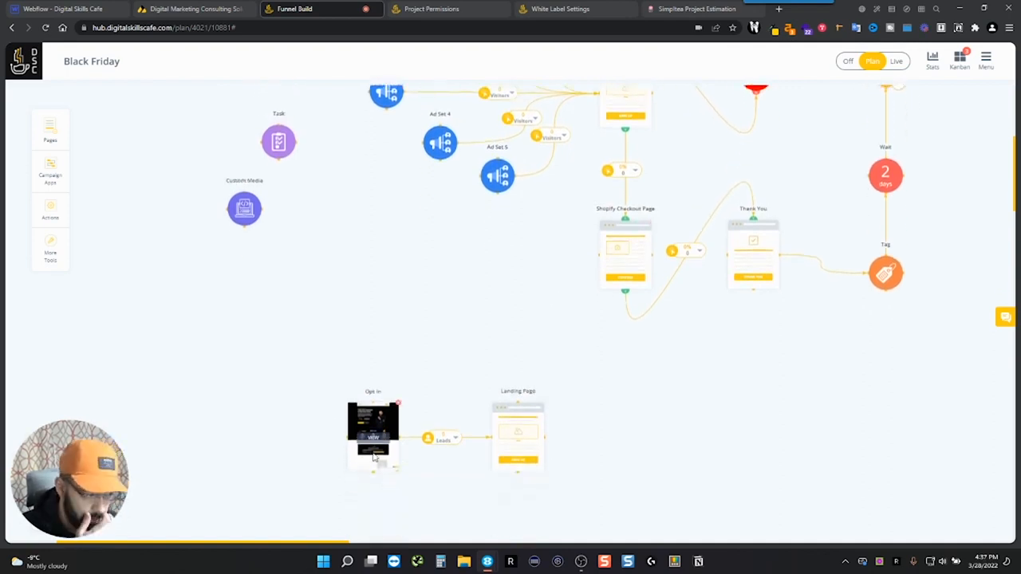
pyautogui.scroll(-3)
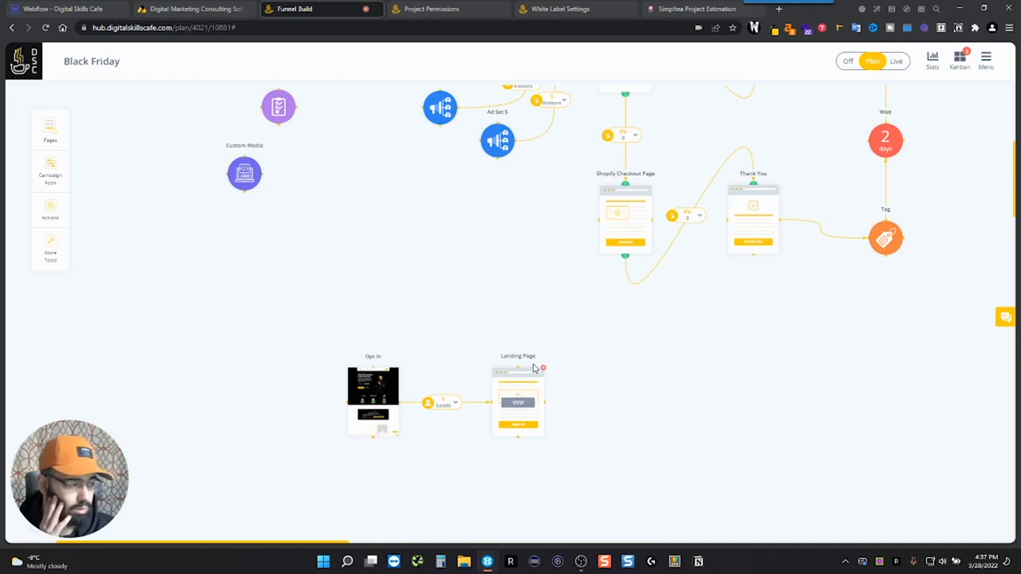
pyautogui.moveTo(537, 368)
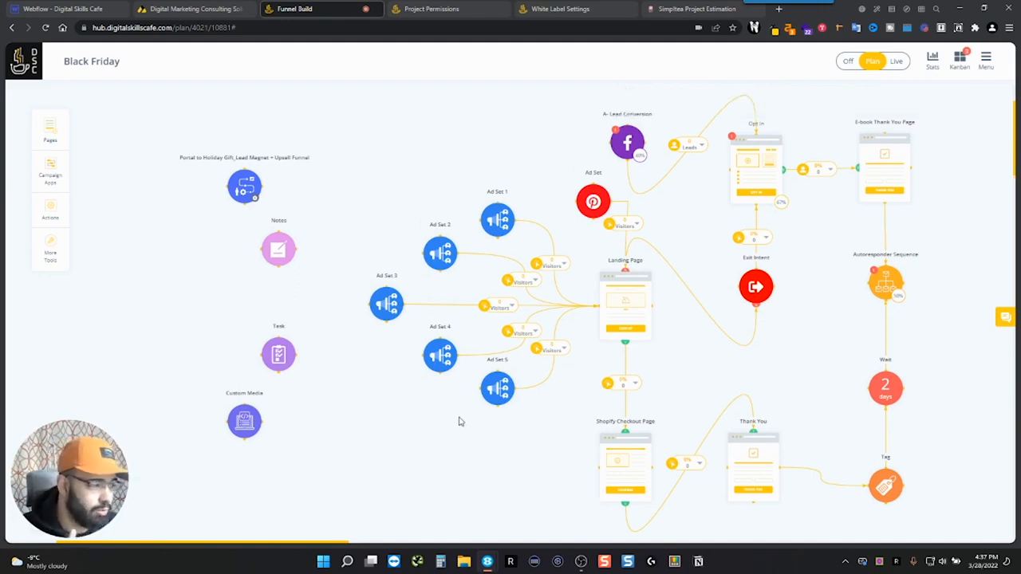
pyautogui.moveTo(725, 190)
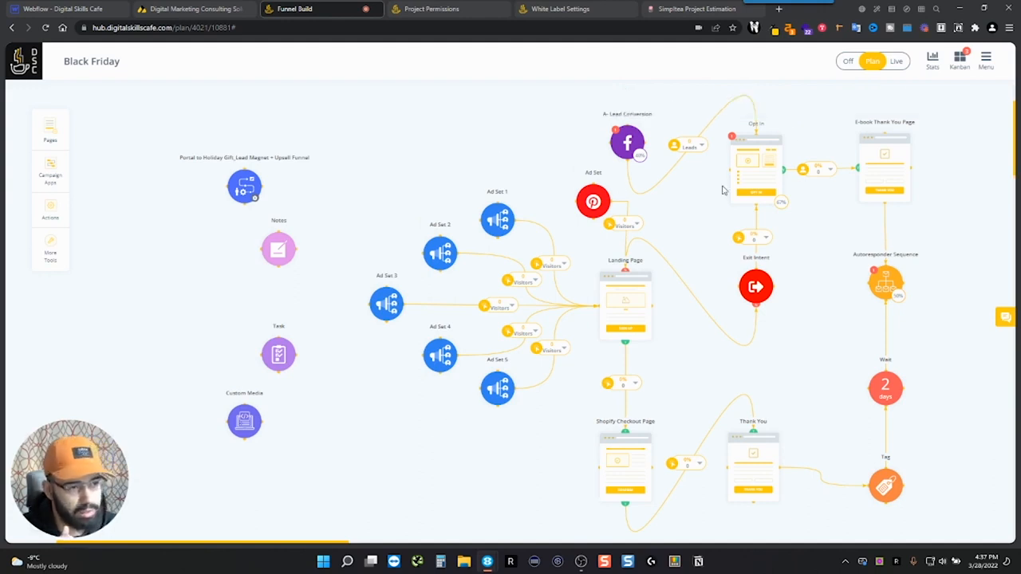
pyautogui.moveTo(865, 100)
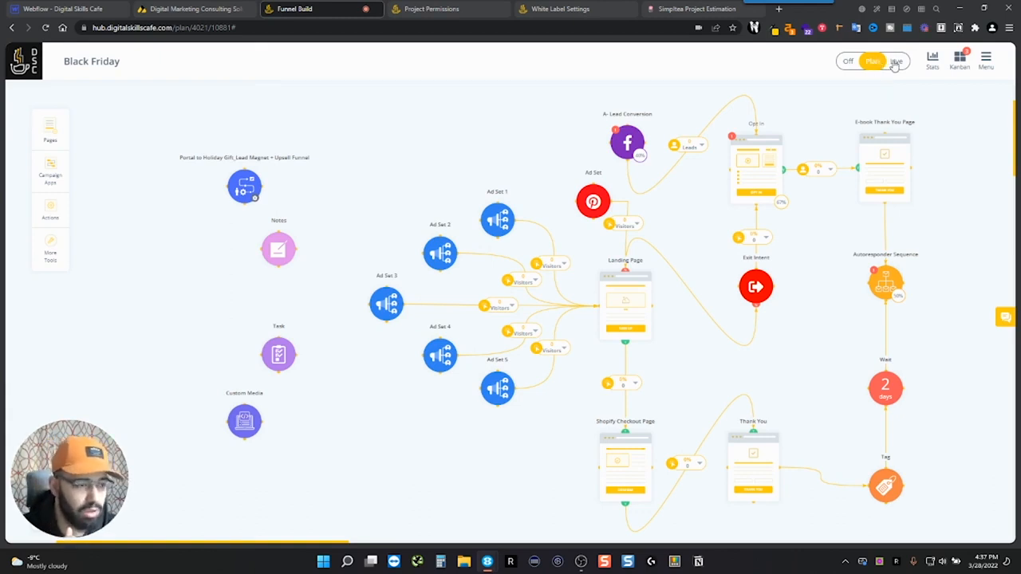
pyautogui.click(897, 62)
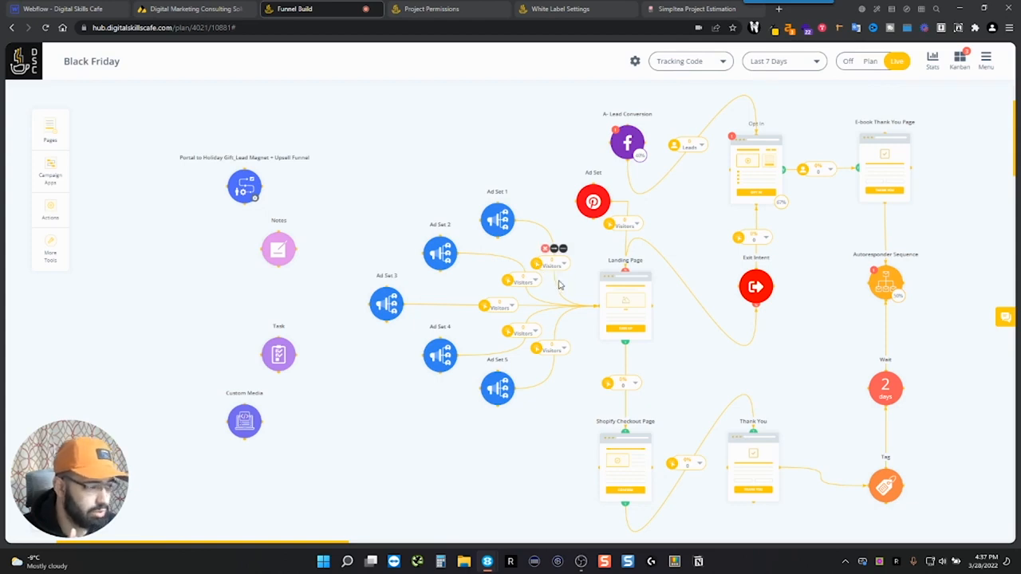
pyautogui.moveTo(561, 262)
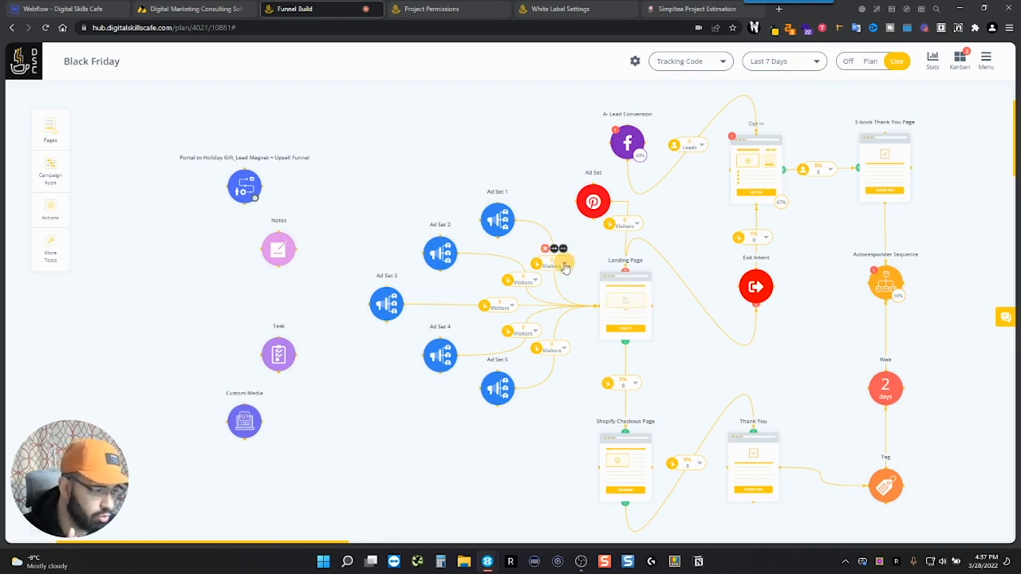
pyautogui.click(593, 275)
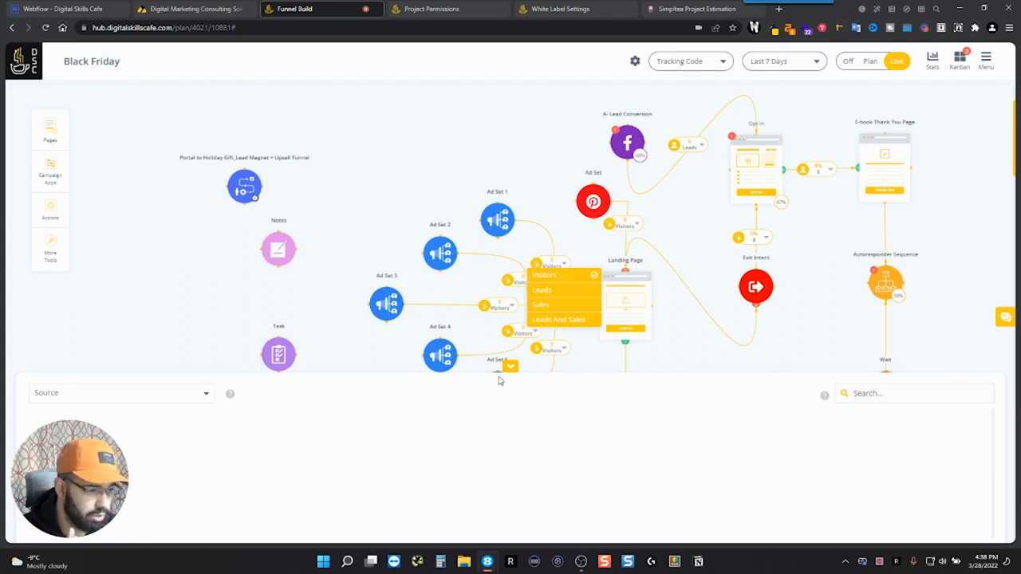
pyautogui.click(626, 305)
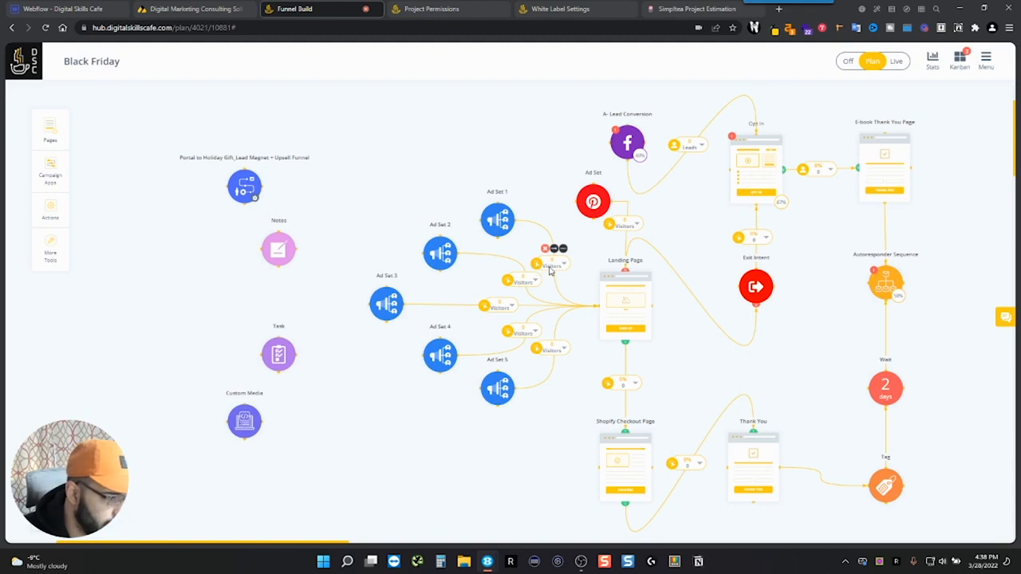
pyautogui.click(553, 265)
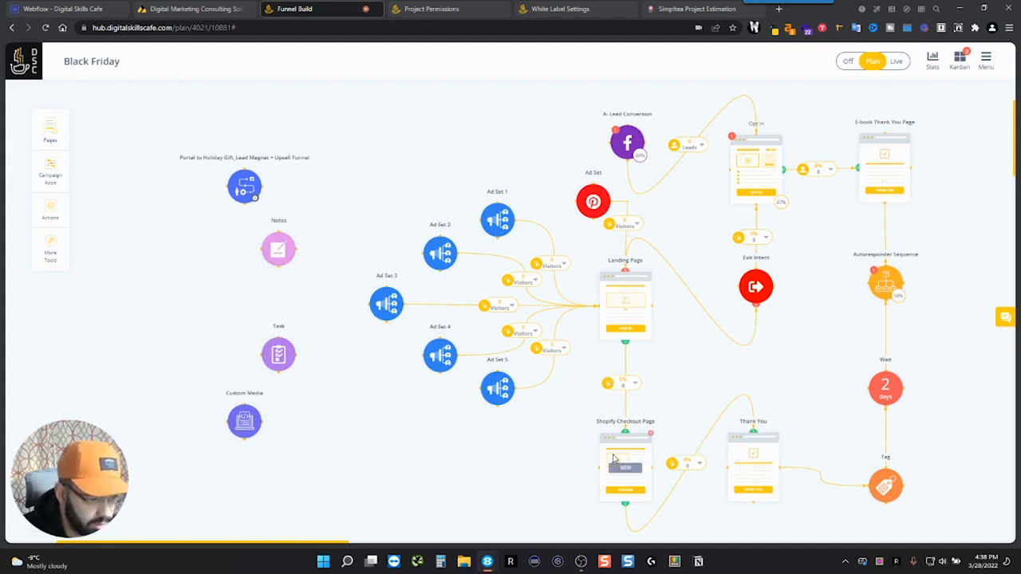
pyautogui.moveTo(638, 457)
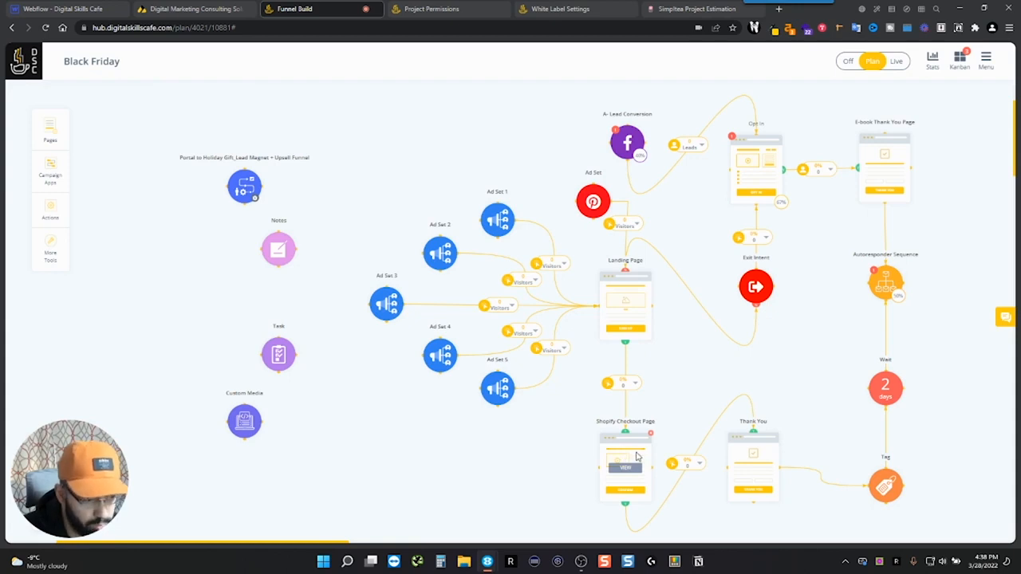
pyautogui.moveTo(738, 413)
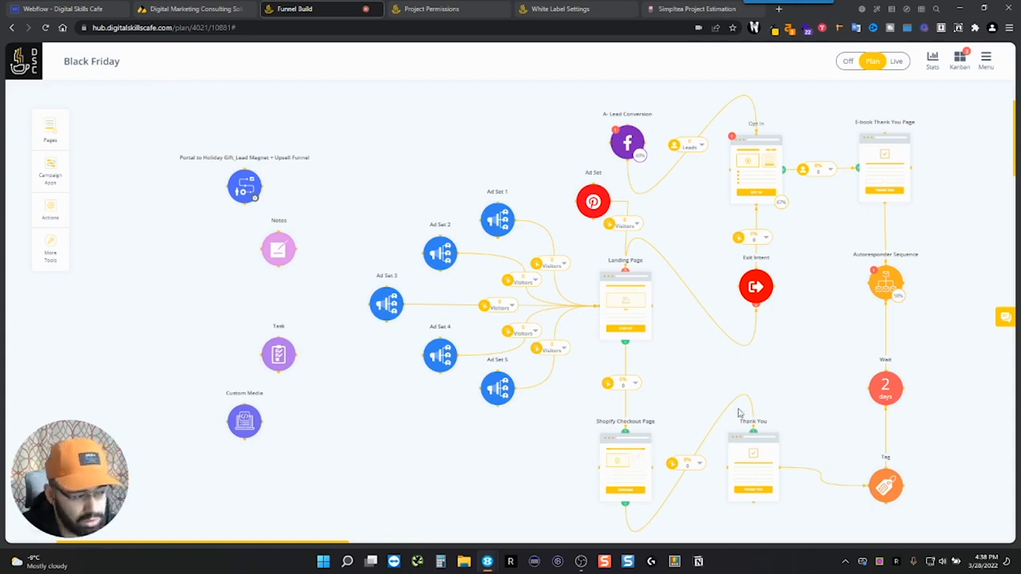
pyautogui.moveTo(771, 406)
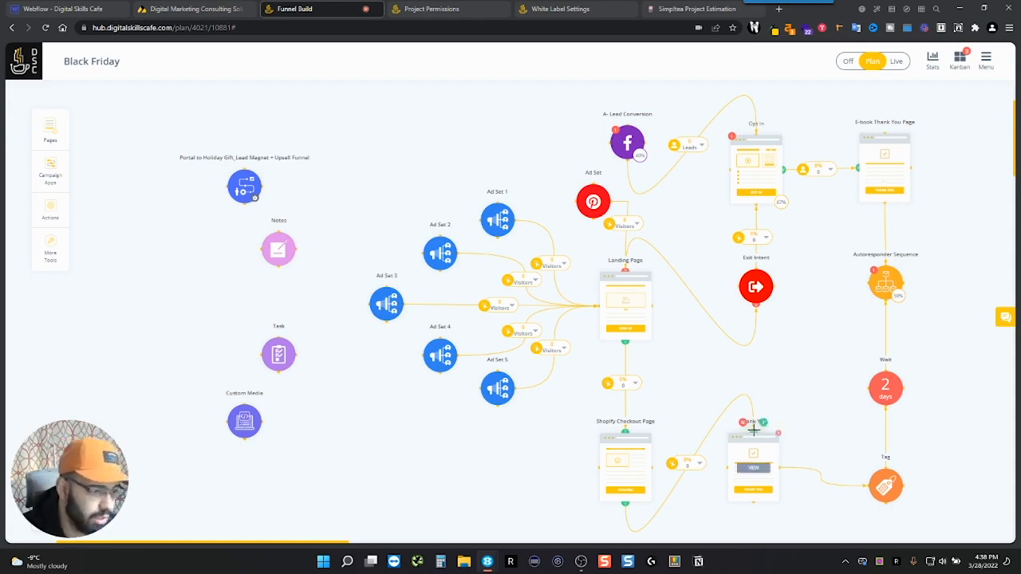
# Step: Open the Opt In page preview and dismiss its list of links
pyautogui.scroll(-3)
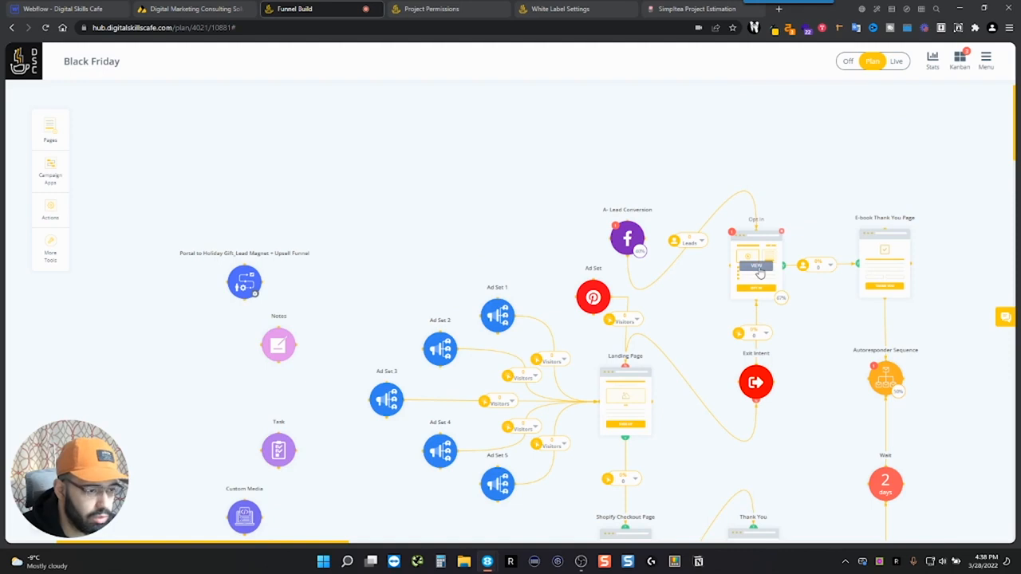
pyautogui.click(756, 264)
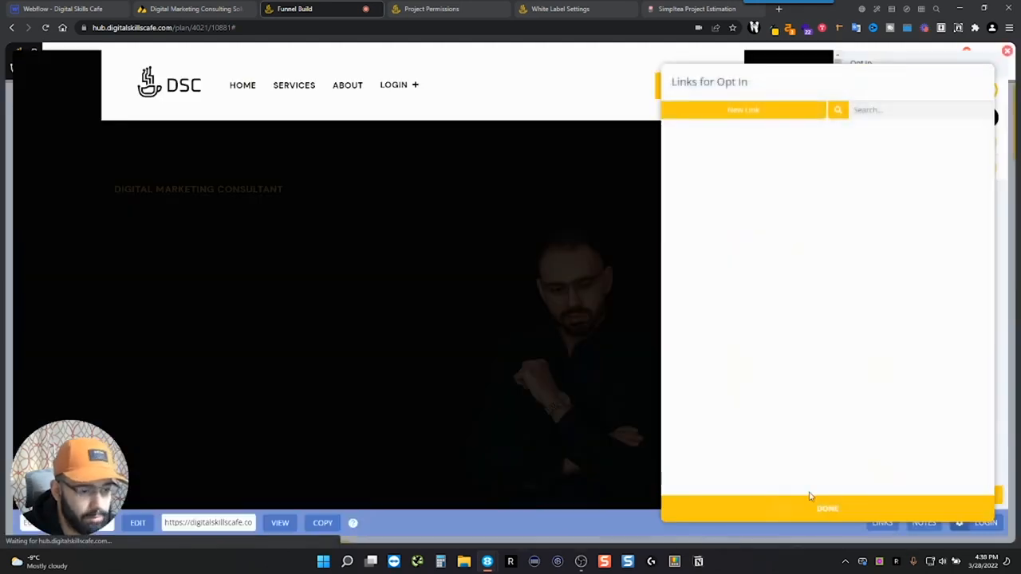
pyautogui.click(827, 508)
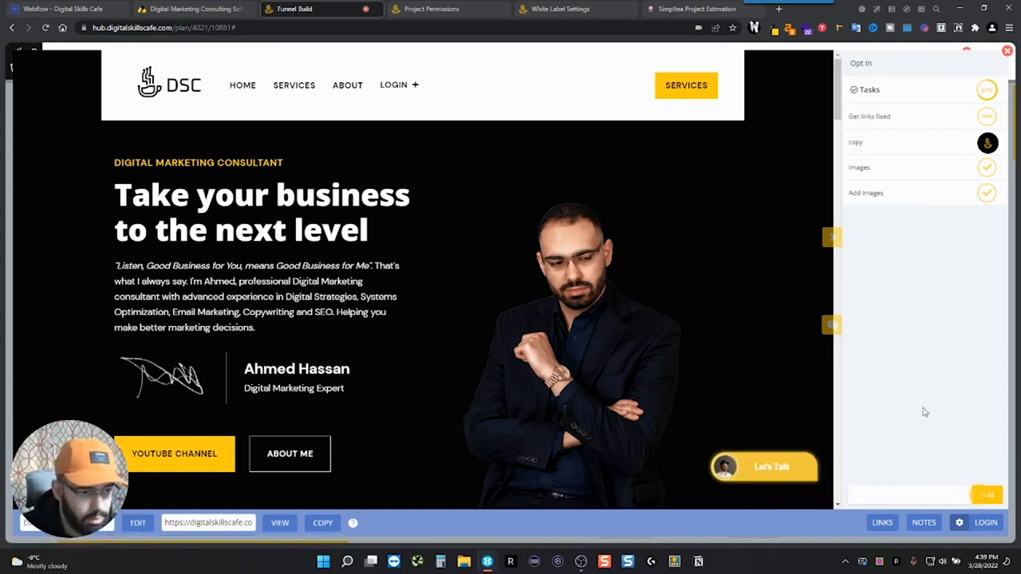
# Step: Assign the Get links fixed task and change its status
pyautogui.click(988, 142)
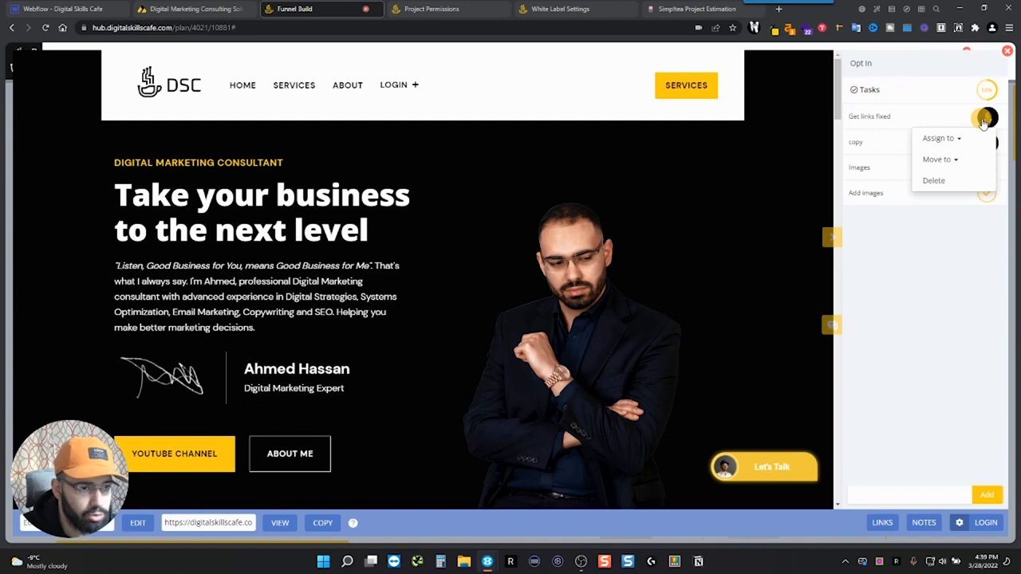
pyautogui.click(940, 159)
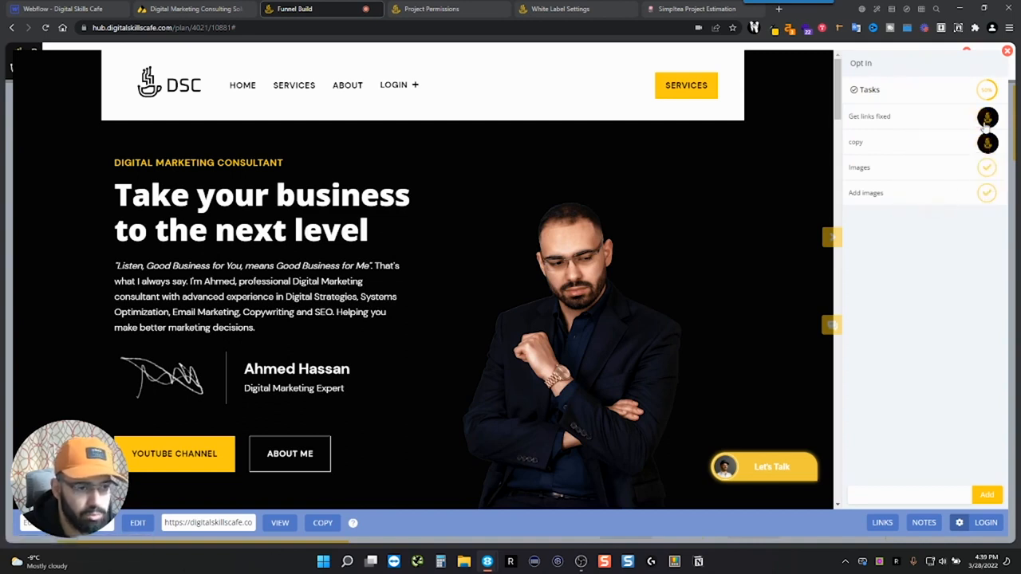
pyautogui.click(987, 116)
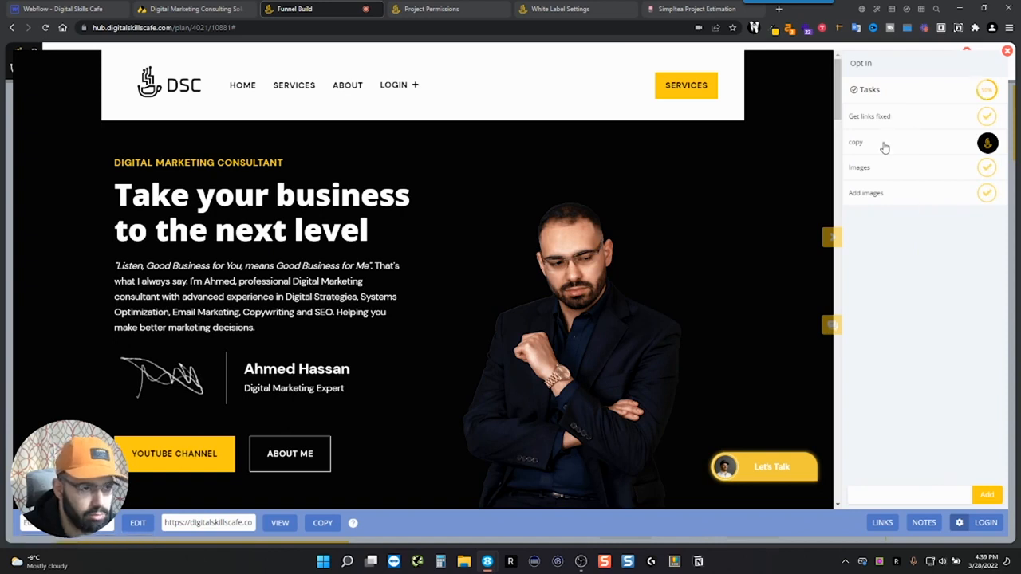
pyautogui.moveTo(949, 141)
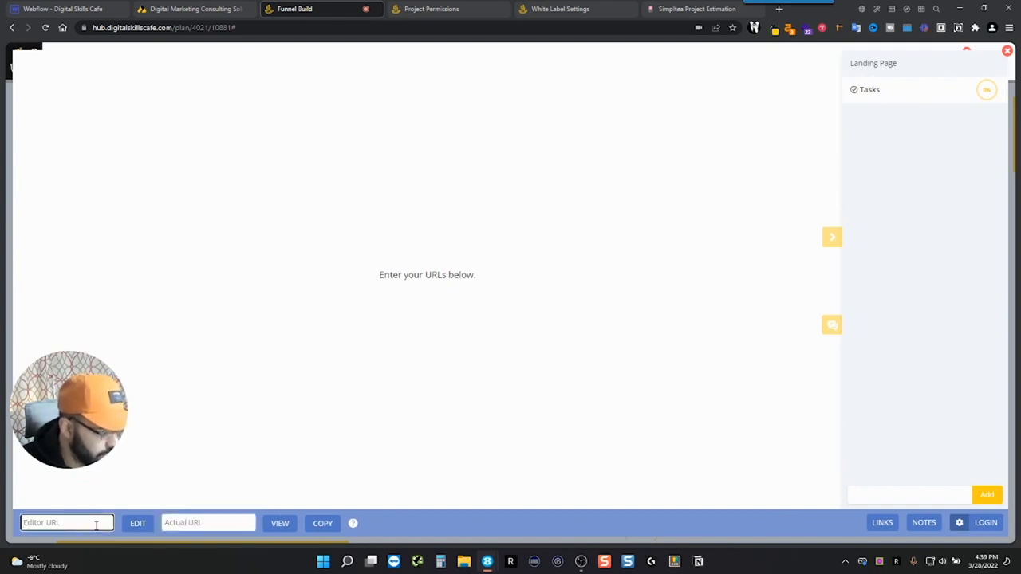
pyautogui.moveTo(354, 459)
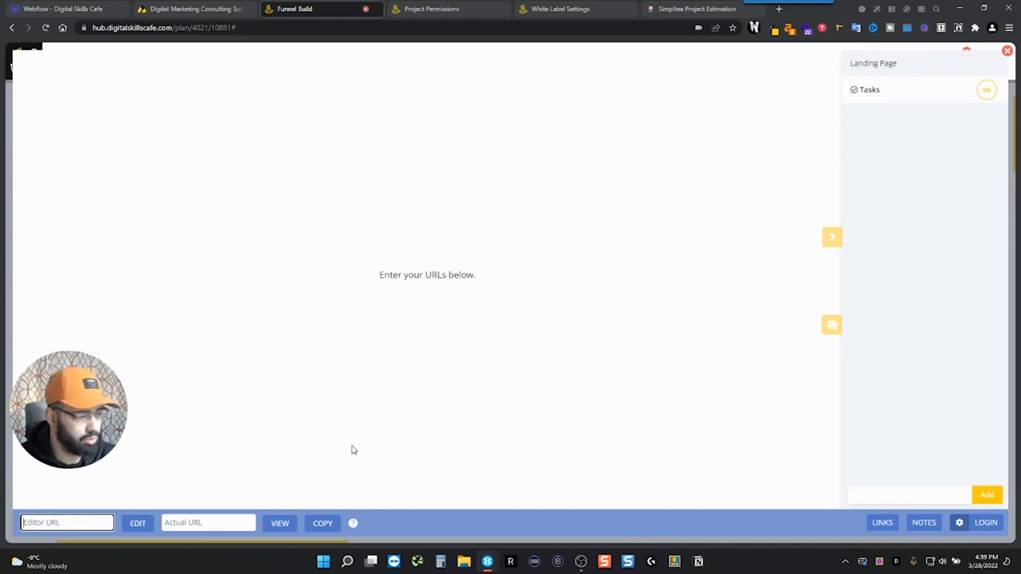
pyautogui.moveTo(304, 444)
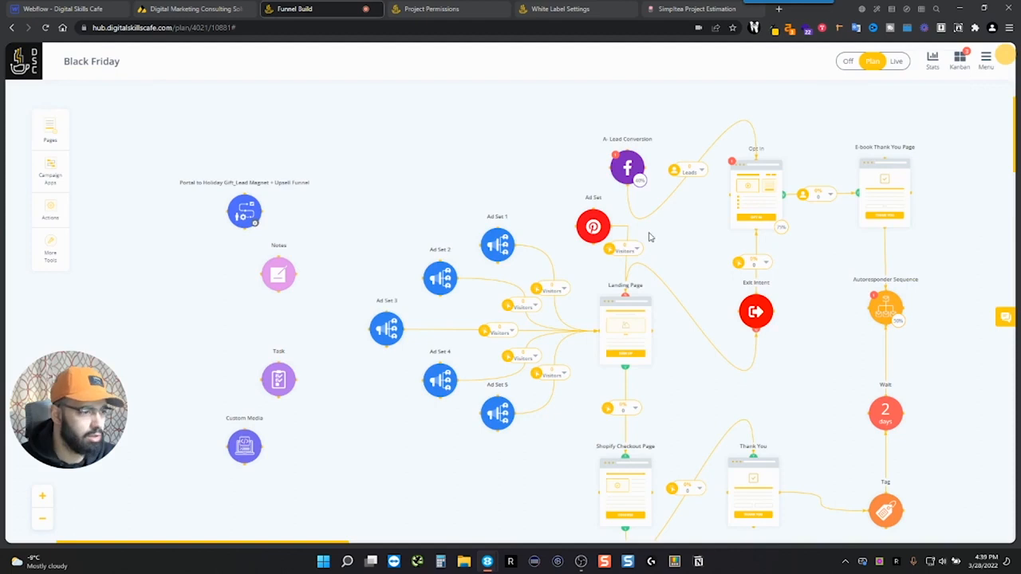
pyautogui.moveTo(742, 186)
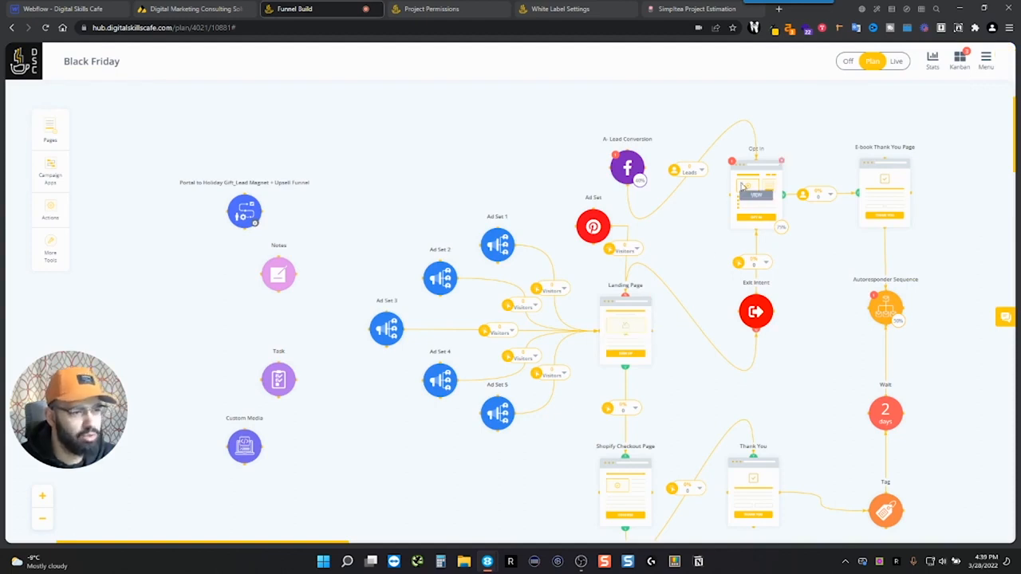
pyautogui.moveTo(754, 200)
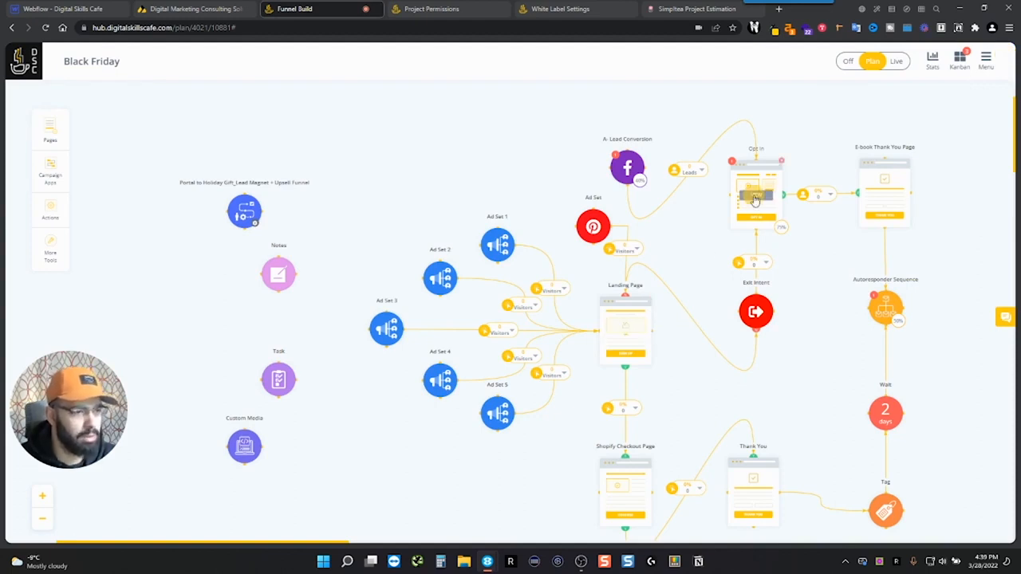
# Step: Reopen the Opt In page preview, then close it to return to the funnel map
pyautogui.click(756, 194)
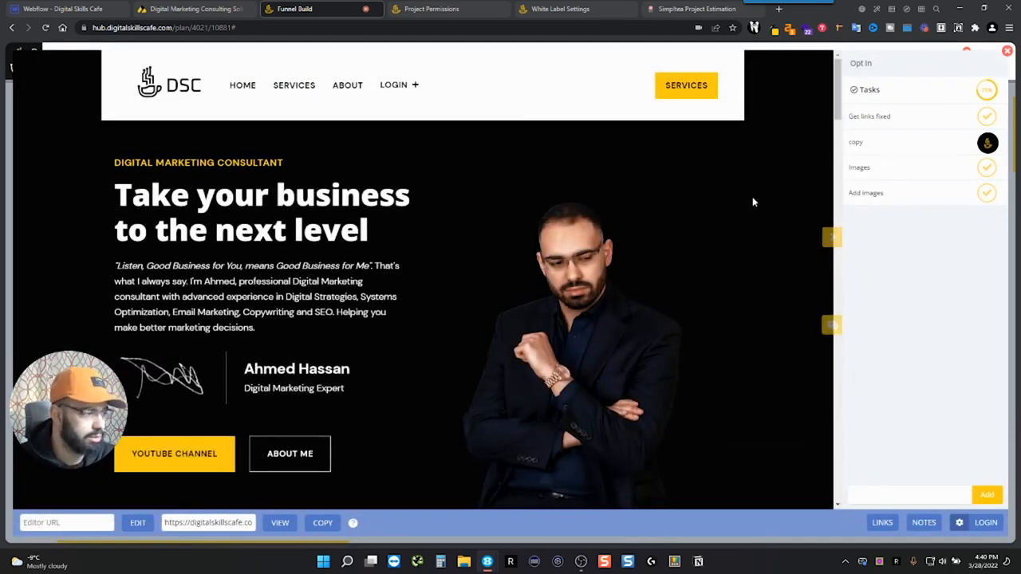
pyautogui.moveTo(174, 454)
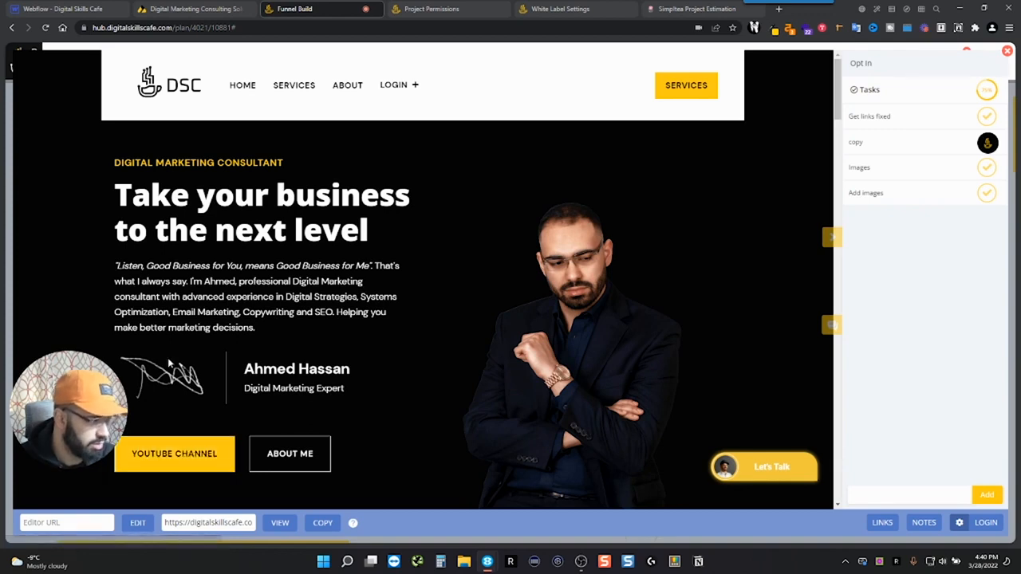
pyautogui.click(67, 522)
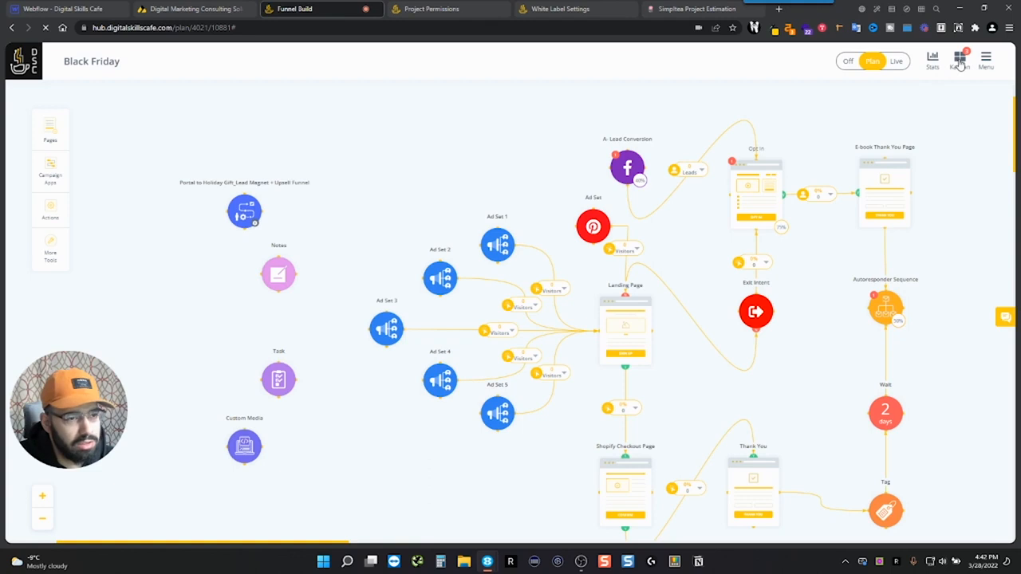
# Step: On the Kanban board, move Set campaign structure into Doing and rearrange cards
pyautogui.click(960, 60)
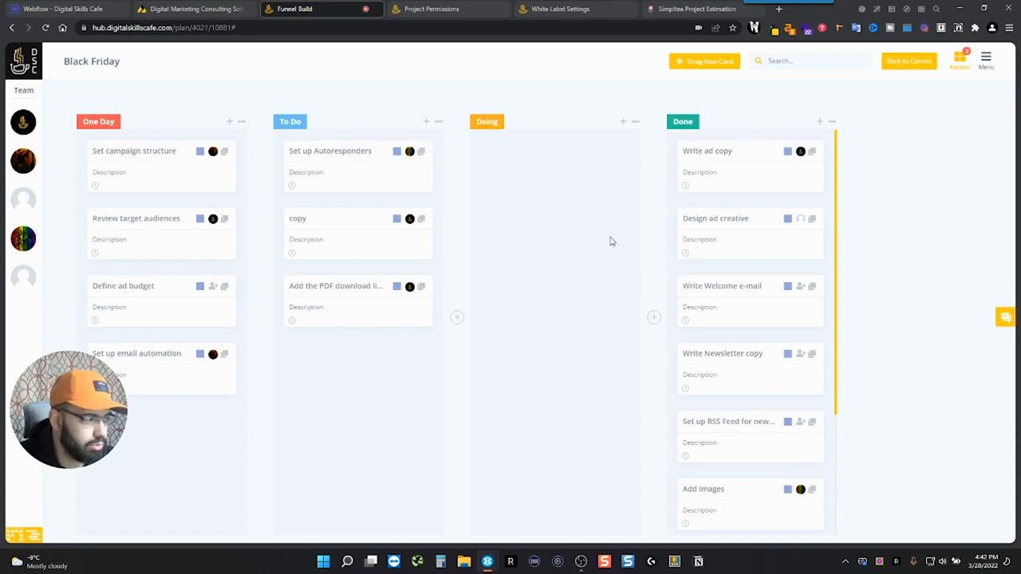
pyautogui.moveTo(875, 367)
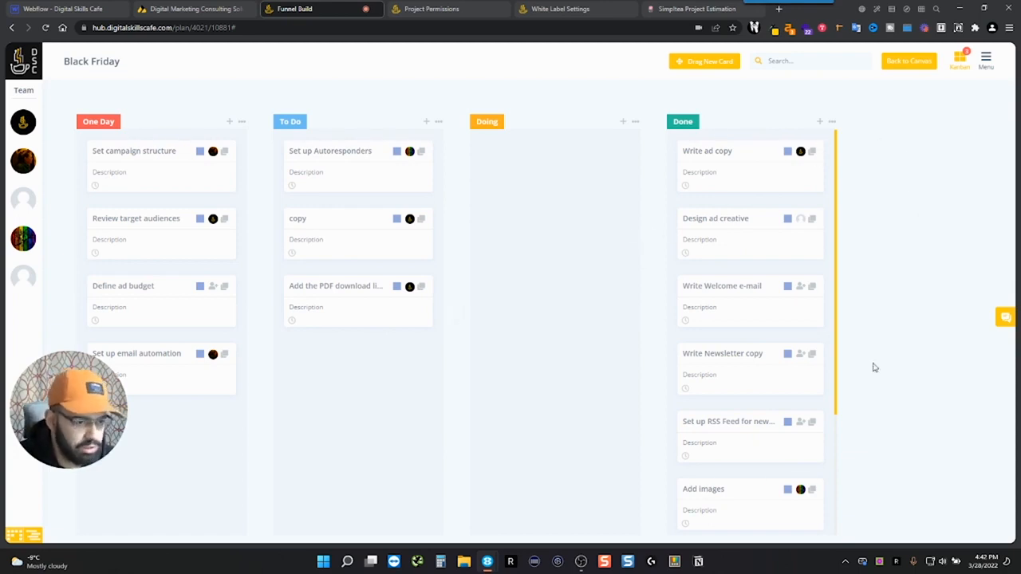
pyautogui.moveTo(189, 162)
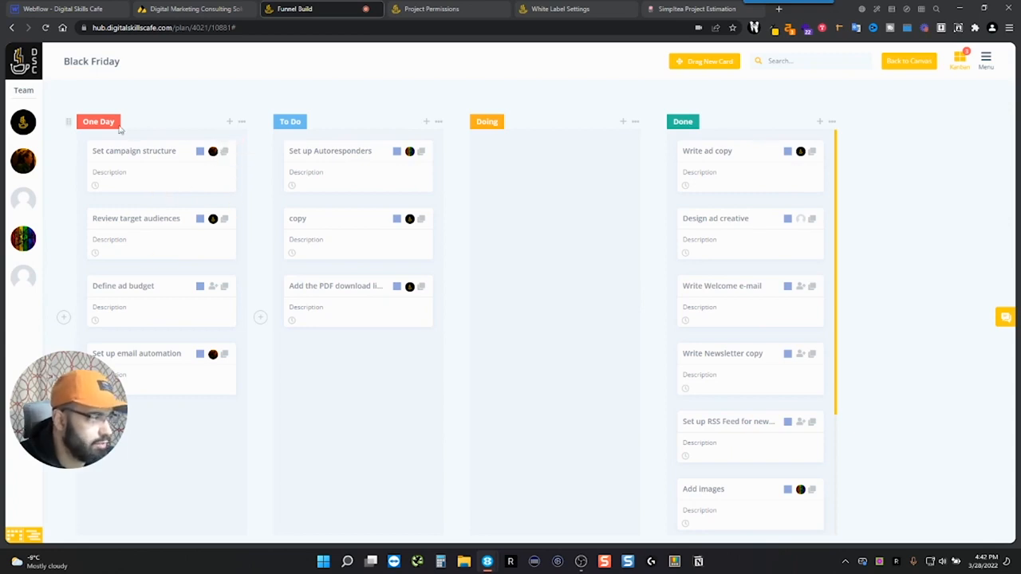
pyautogui.moveTo(134, 151); pyautogui.dragTo(495, 168)
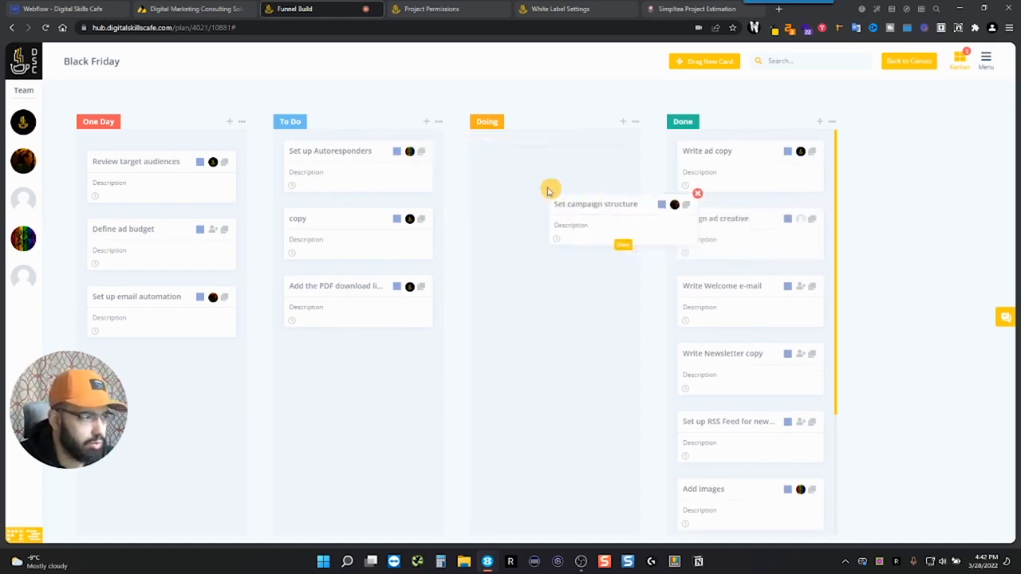
pyautogui.moveTo(596, 203); pyautogui.dragTo(134, 151)
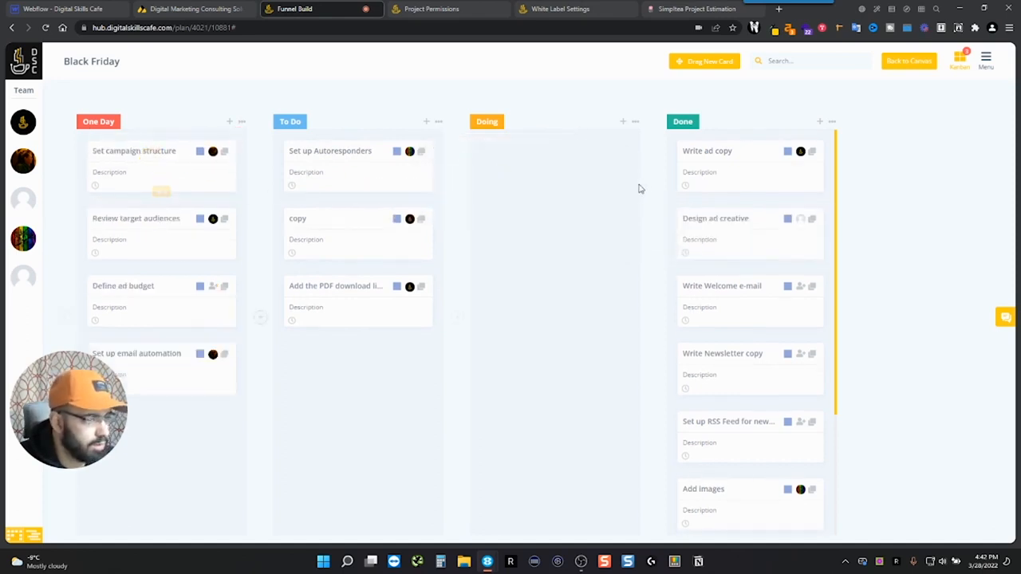
pyautogui.moveTo(687, 62)
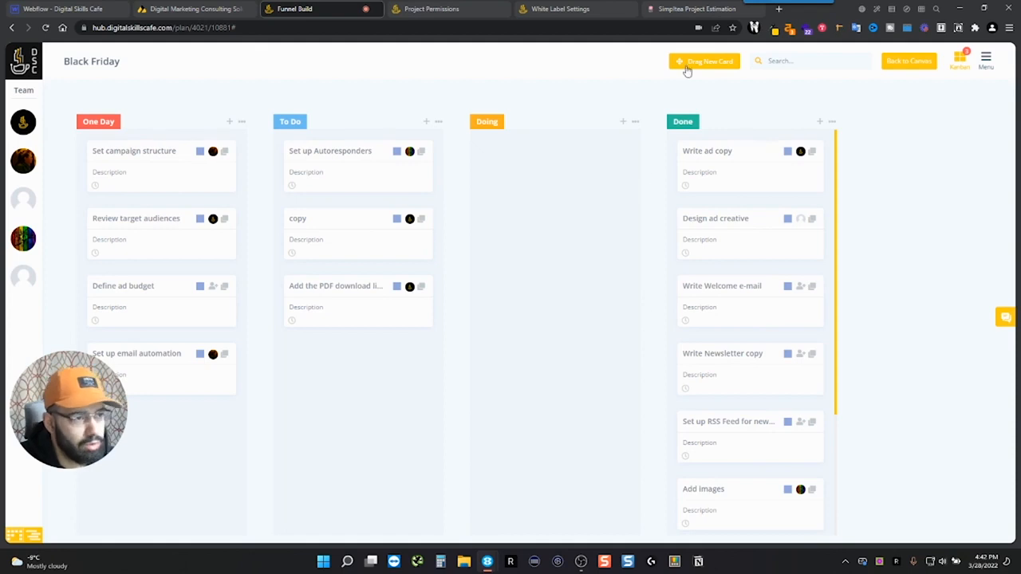
pyautogui.moveTo(938, 70)
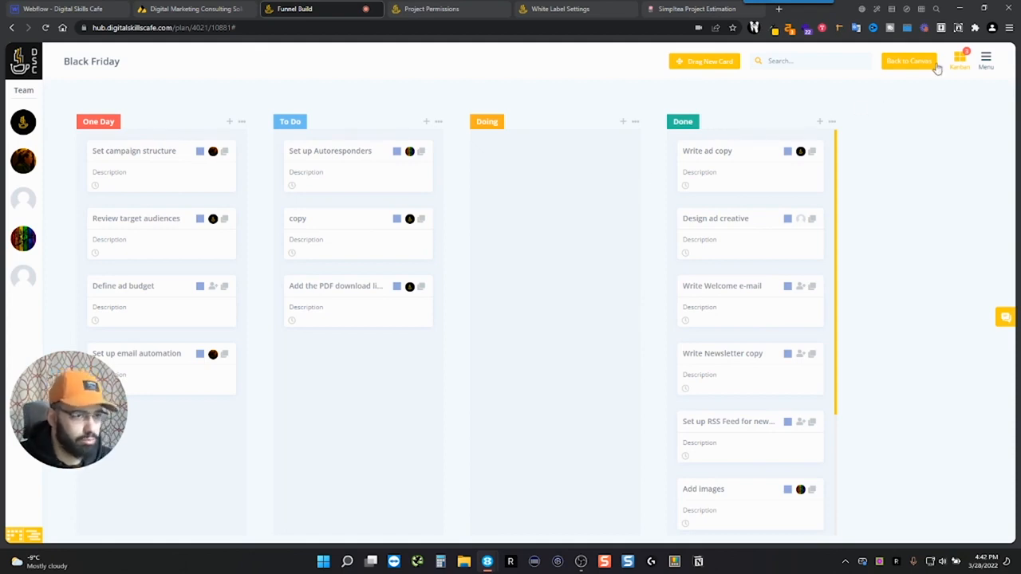
pyautogui.click(909, 60)
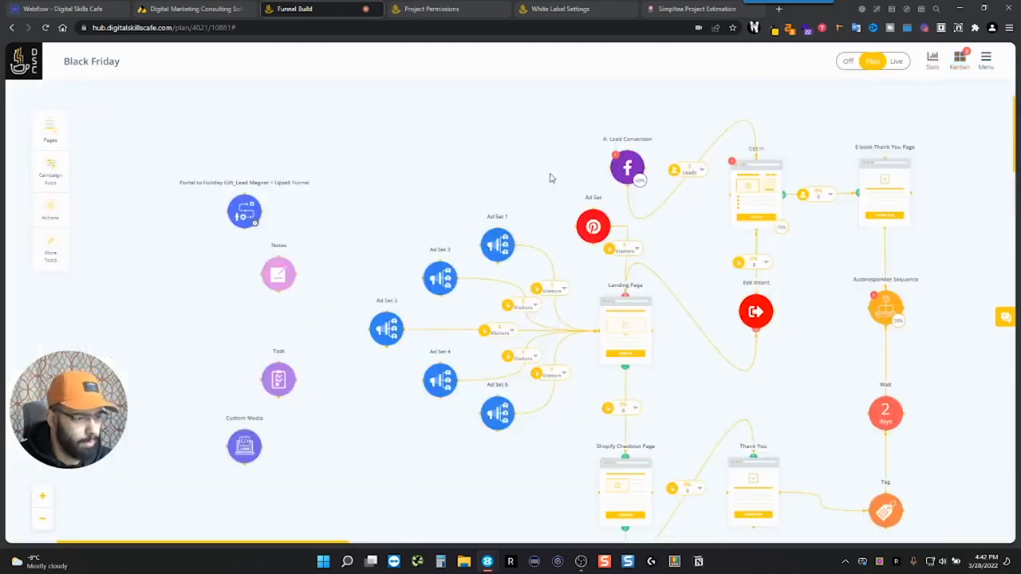
pyautogui.click(1006, 317)
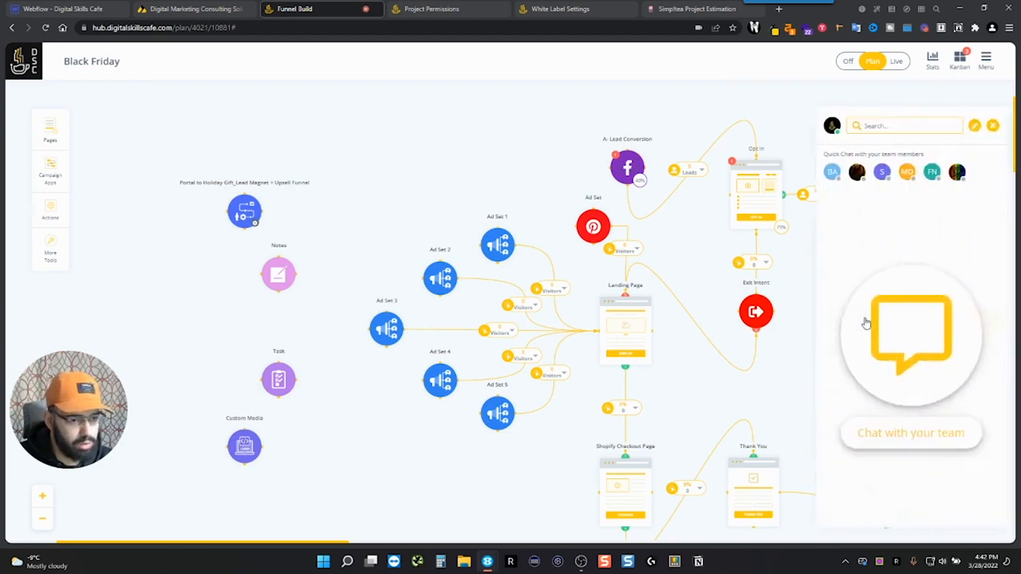
pyautogui.moveTo(920, 303)
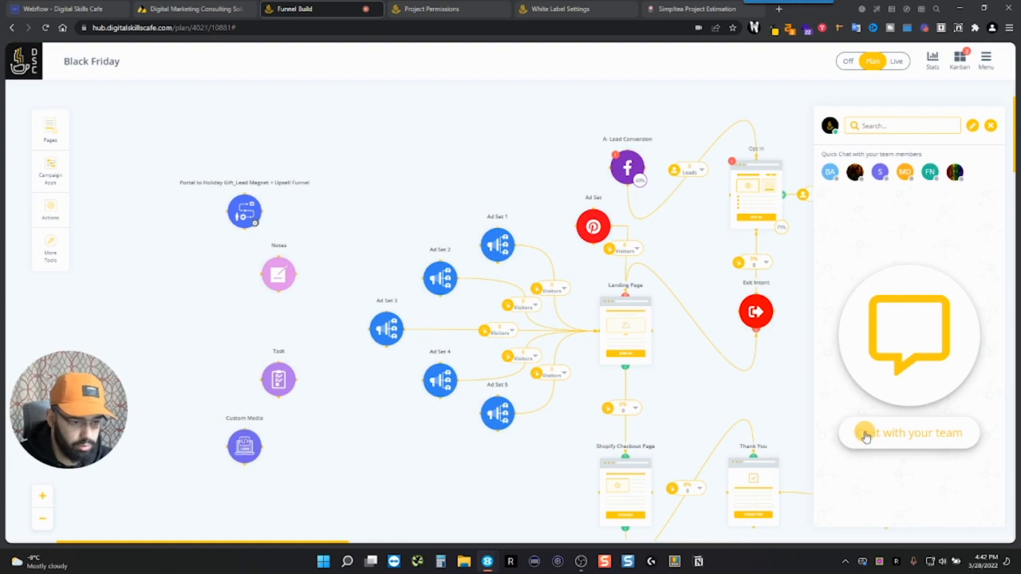
pyautogui.click(909, 432)
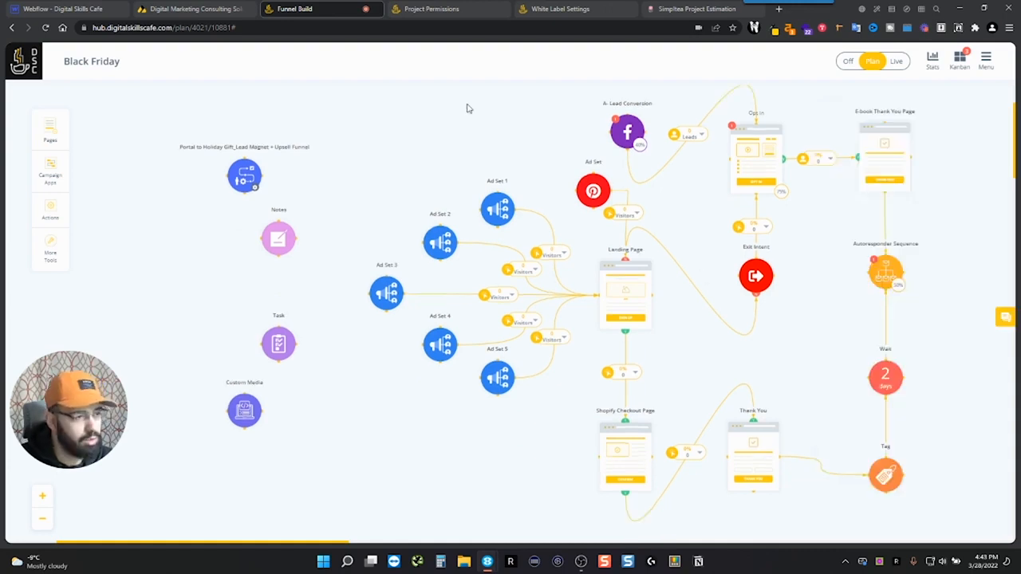
pyautogui.moveTo(561, 9)
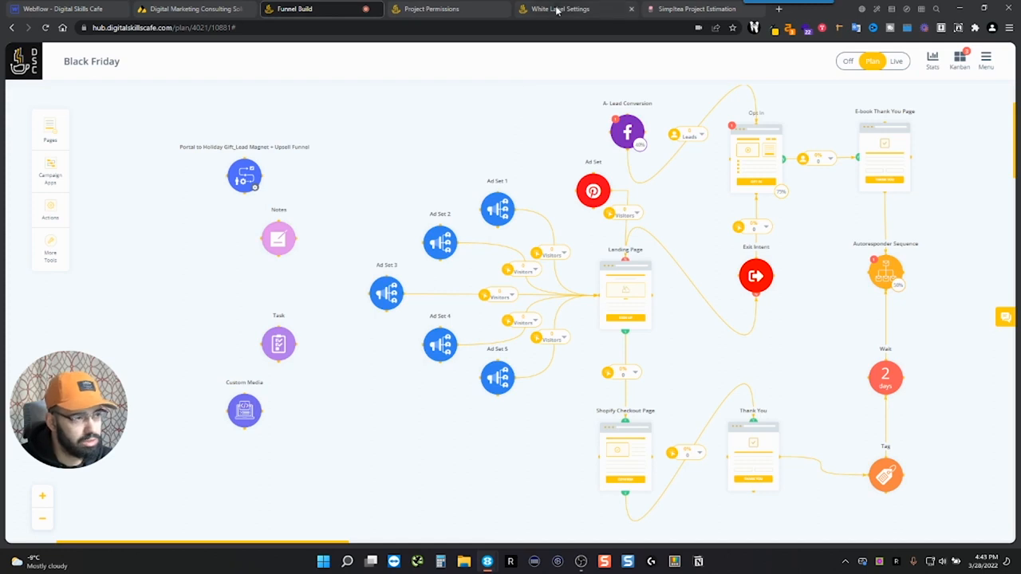
pyautogui.click(319, 9)
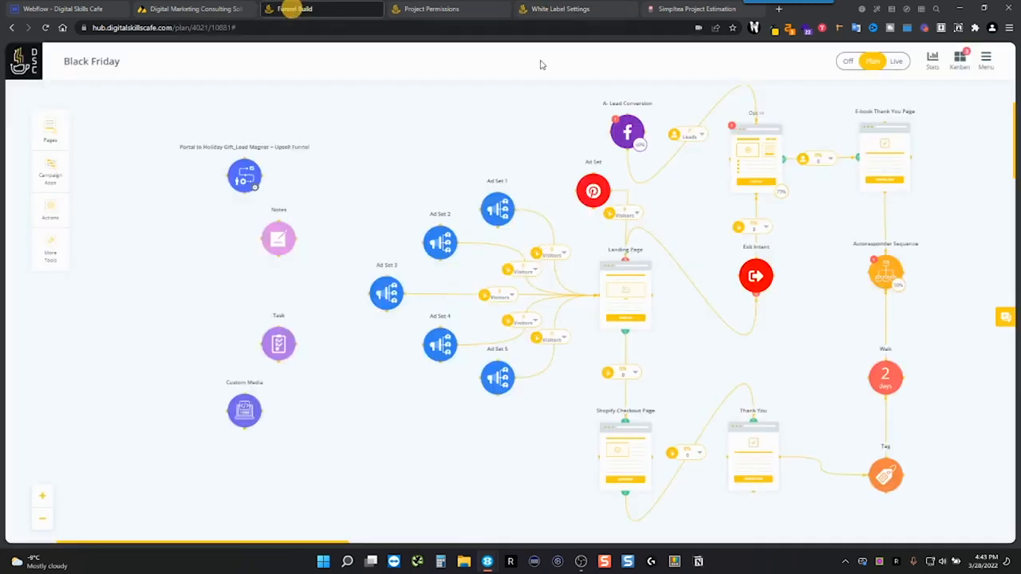
pyautogui.click(986, 61)
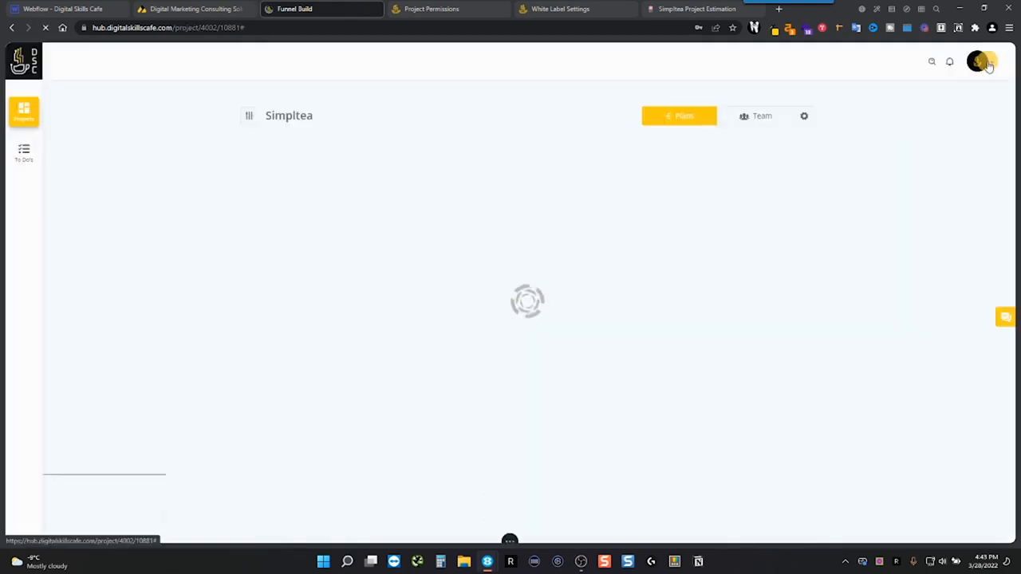
# Step: Open White Label Settings from the profile menu and view the custom domain settings
pyautogui.click(979, 62)
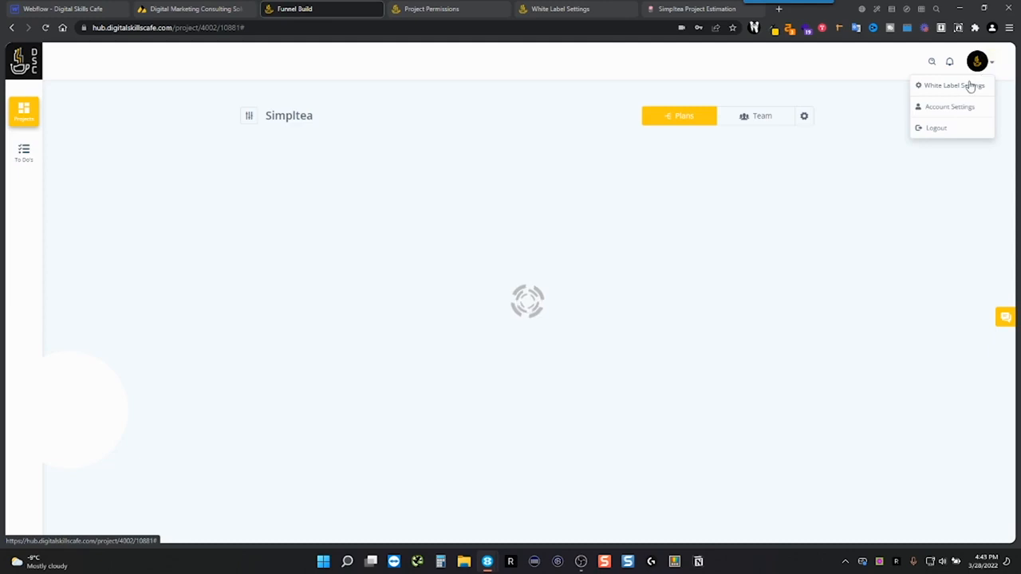
pyautogui.click(954, 85)
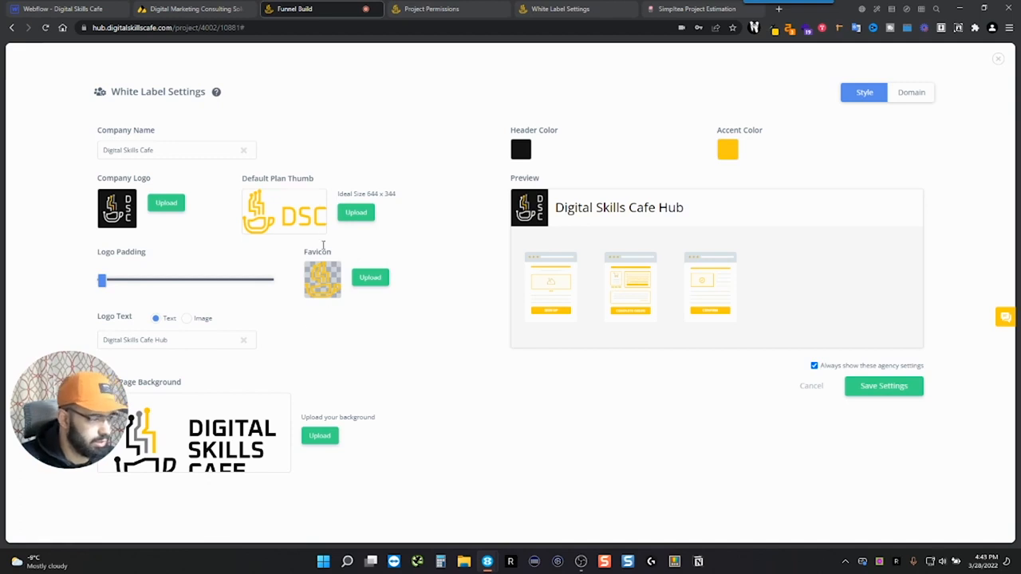
pyautogui.moveTo(706, 150)
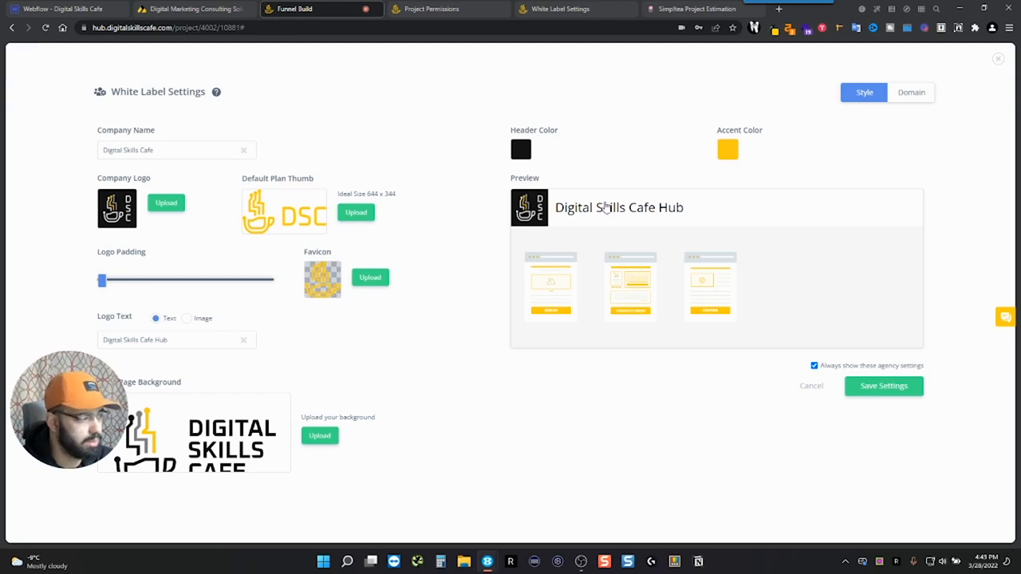
pyautogui.moveTo(833, 129)
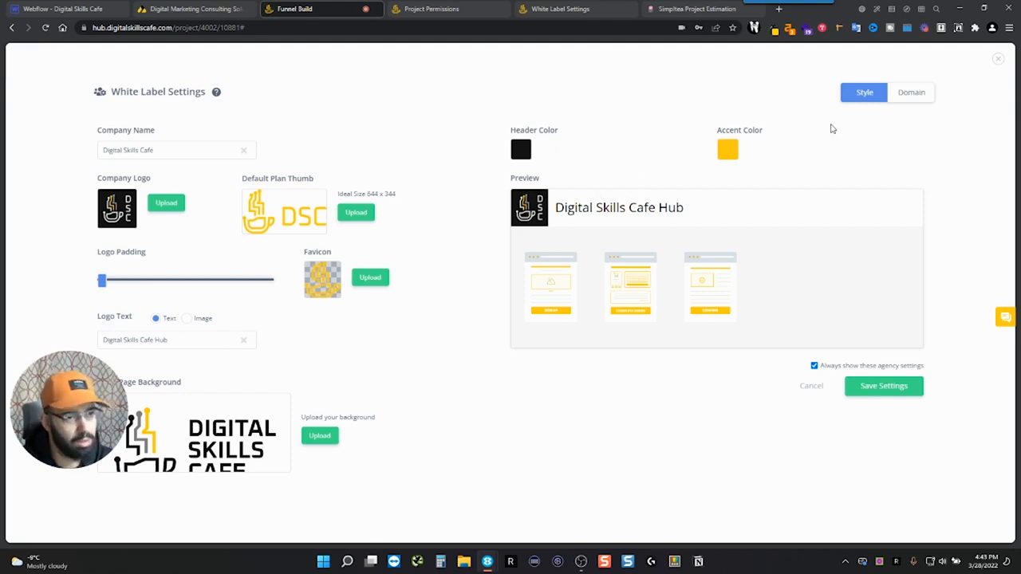
pyautogui.click(911, 92)
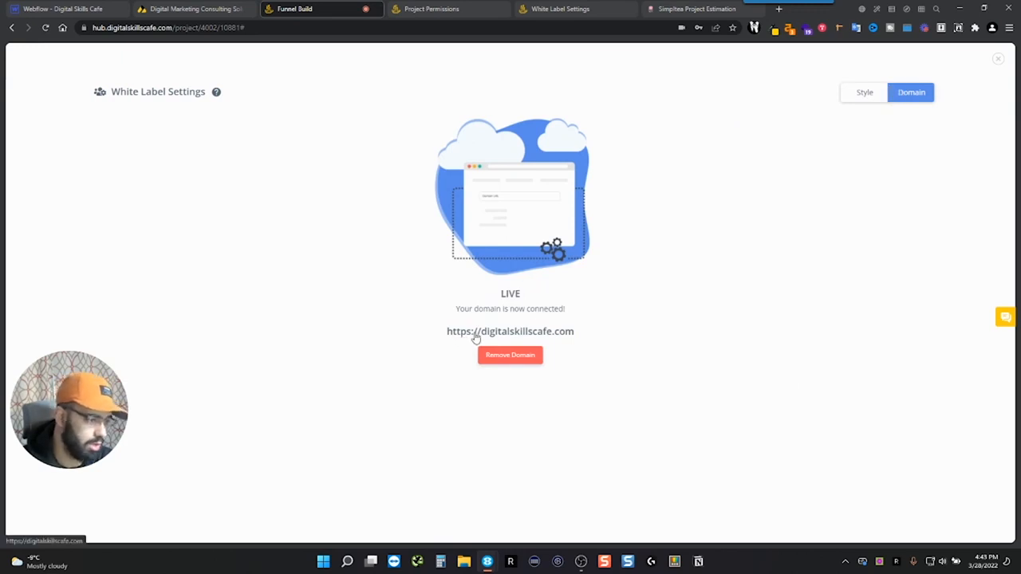
pyautogui.moveTo(588, 340)
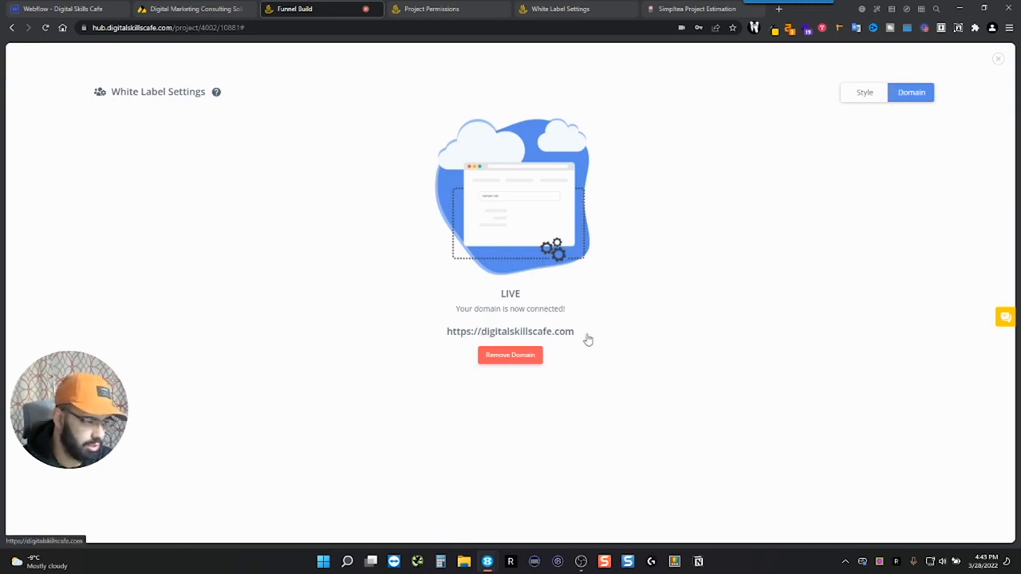
pyautogui.moveTo(391, 246)
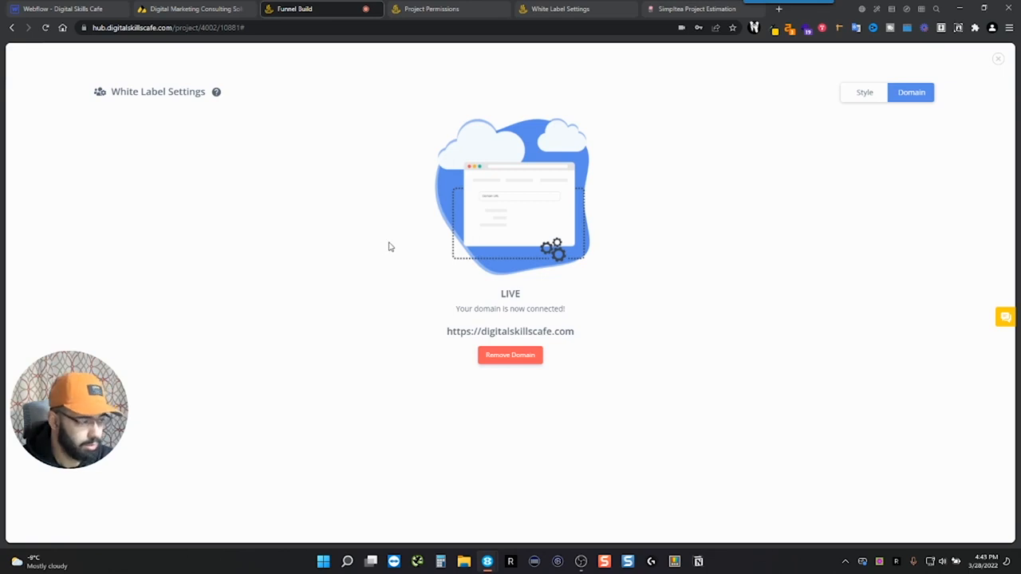
pyautogui.moveTo(513, 216)
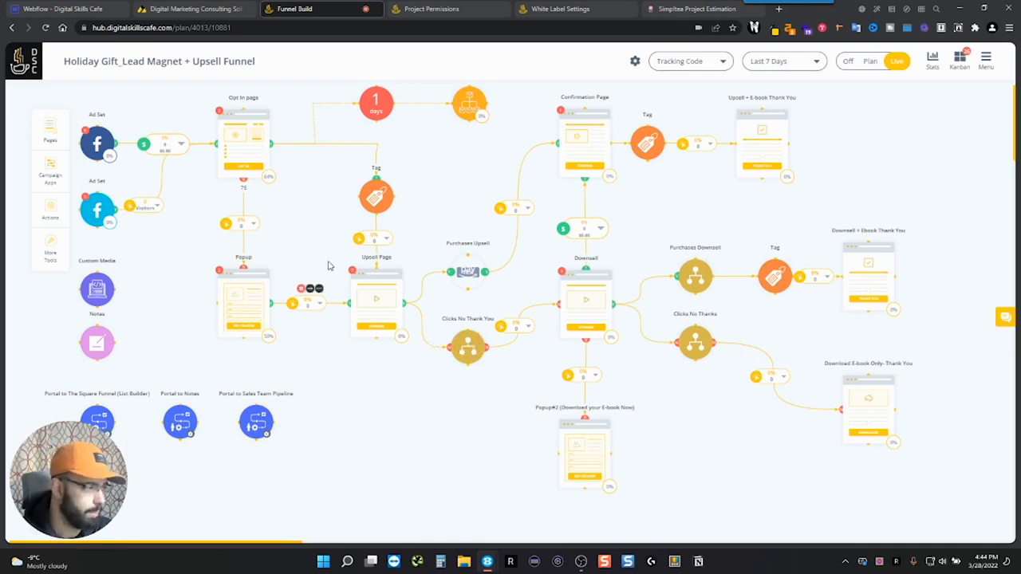
pyautogui.moveTo(263, 268)
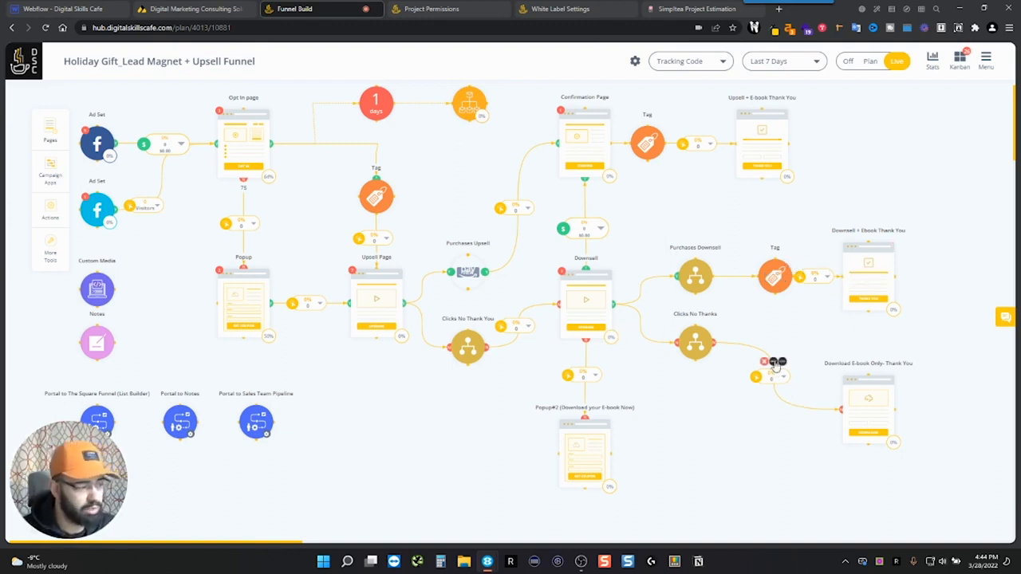
pyautogui.moveTo(774, 362)
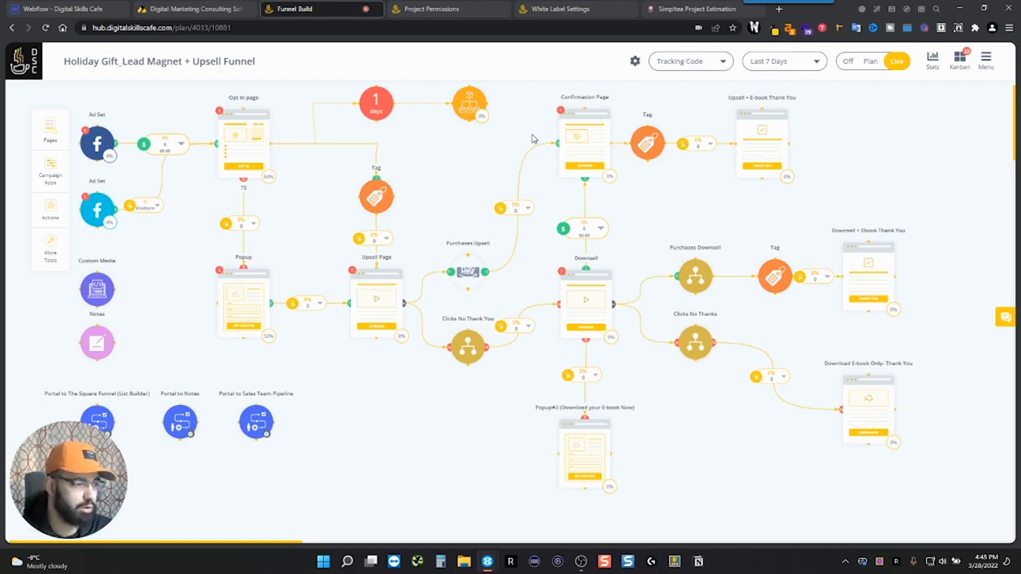
pyautogui.moveTo(537, 141)
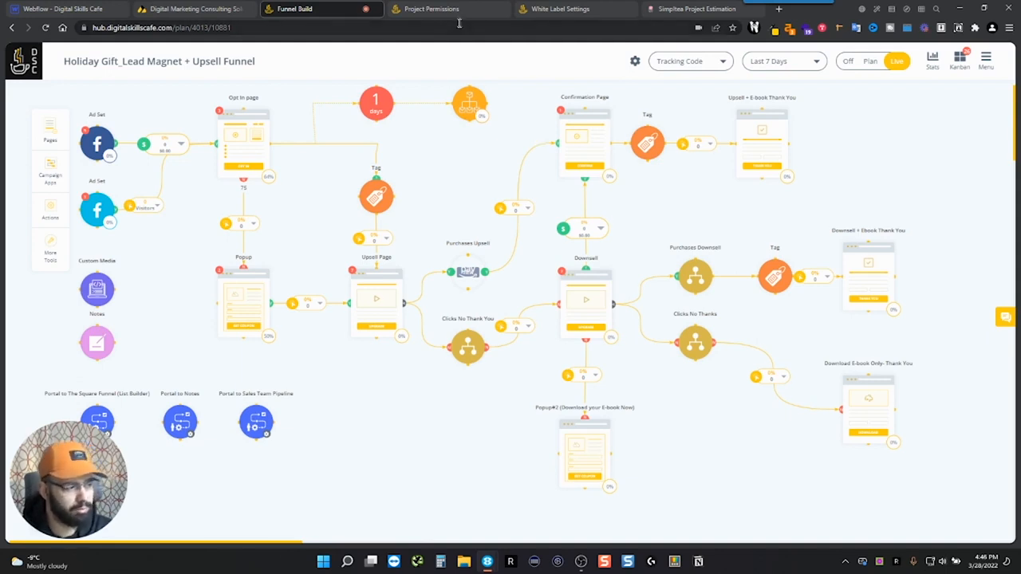
pyautogui.moveTo(479, 40)
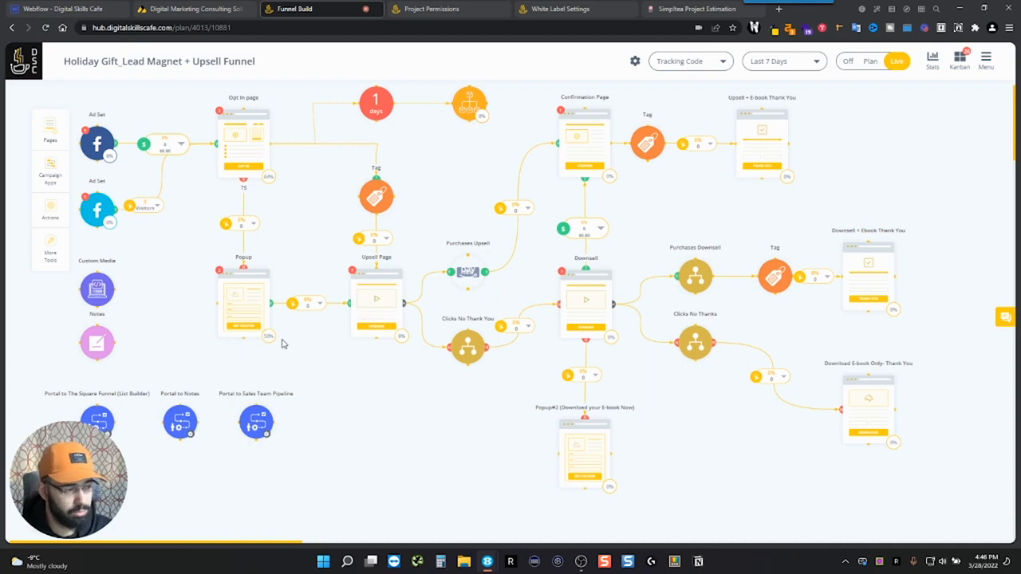
pyautogui.moveTo(346, 324)
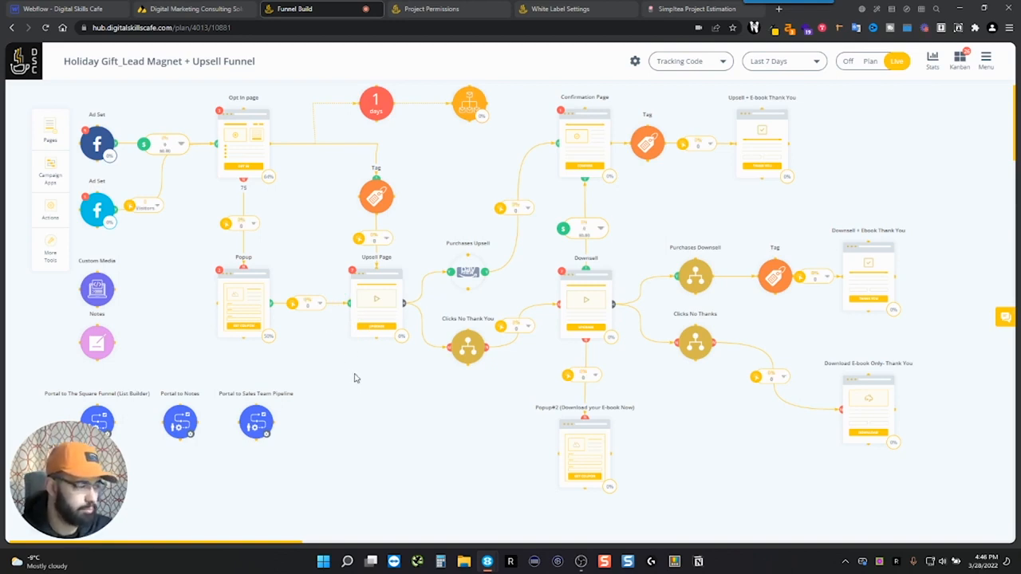
pyautogui.moveTo(341, 296)
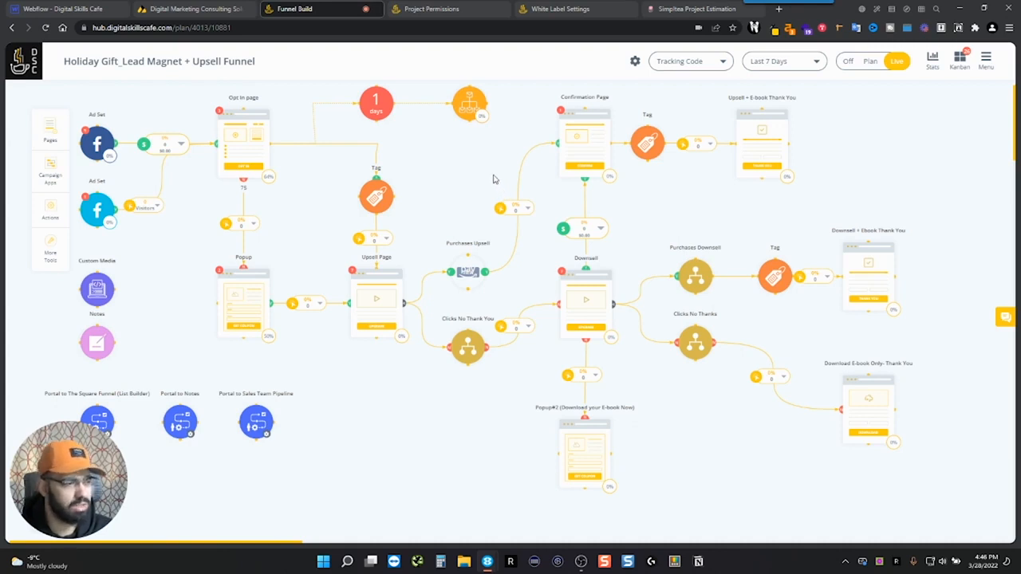
pyautogui.moveTo(466, 444)
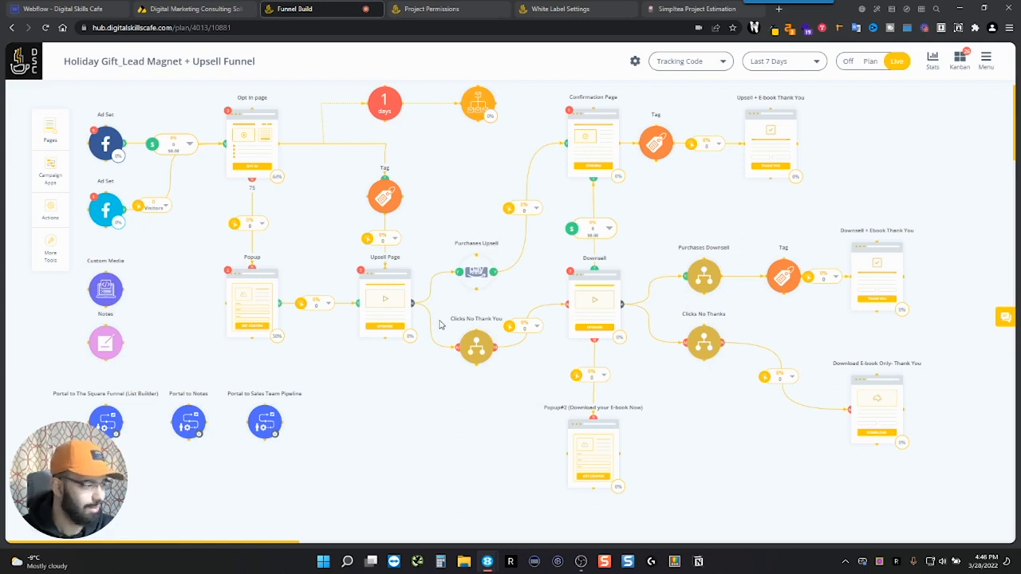
pyautogui.moveTo(473, 211)
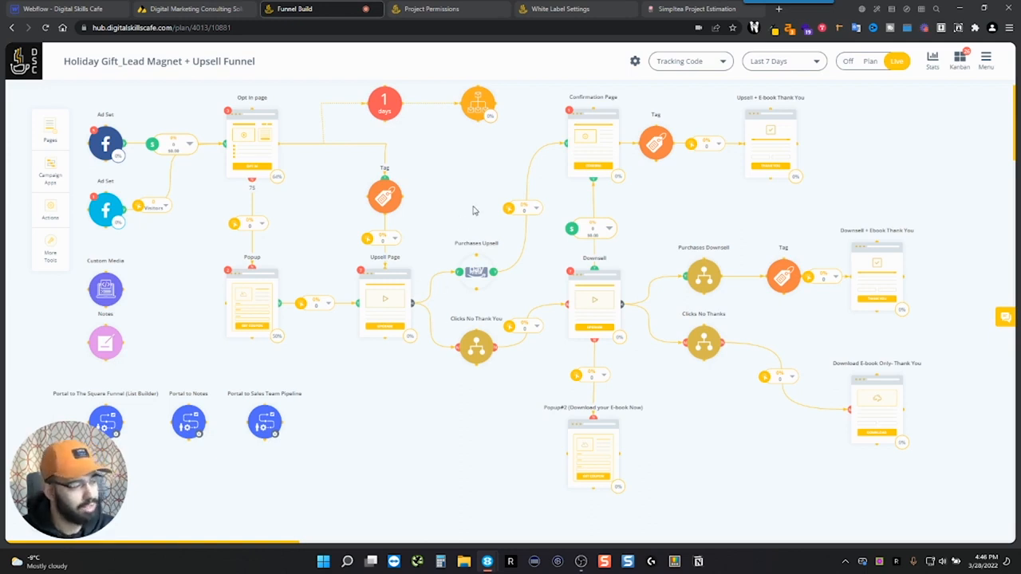